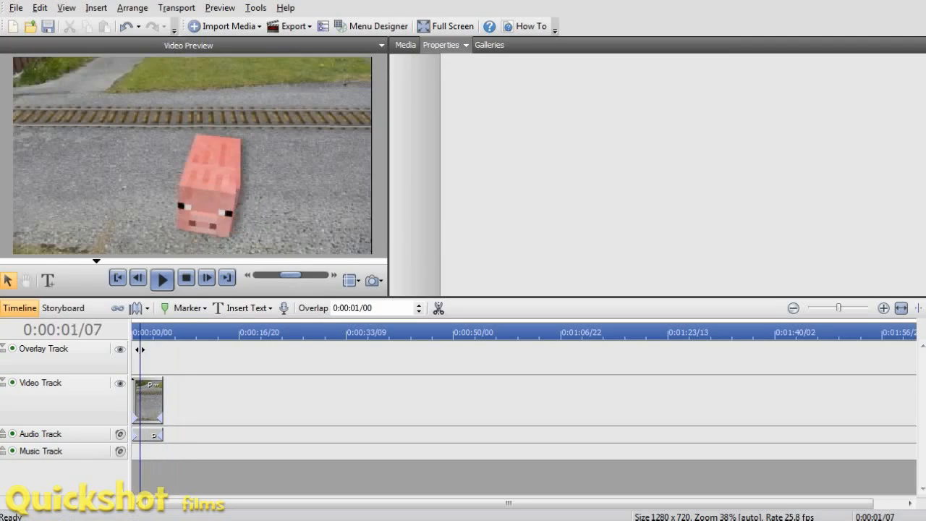
Replay the Minecraft pig clip several times in the preview, pausing and rewinding to the start
left_click(162, 277)
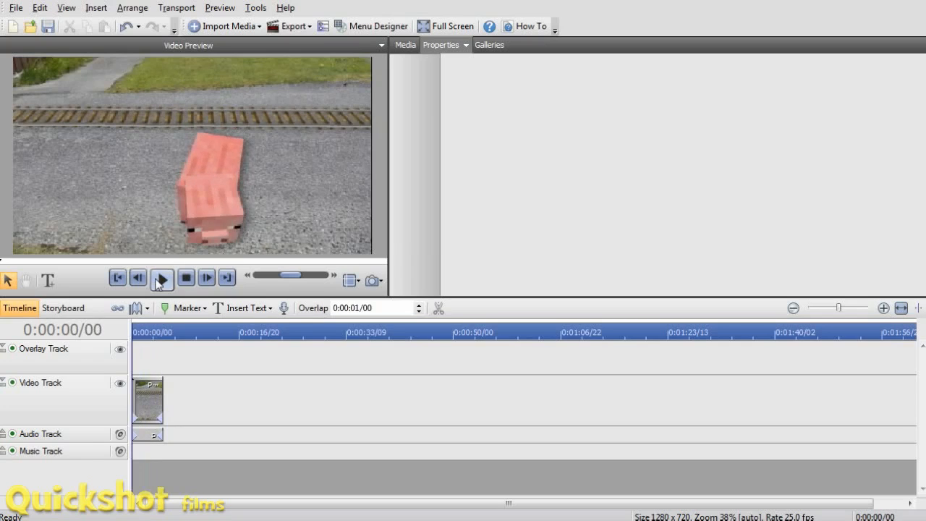
left_click(162, 277)
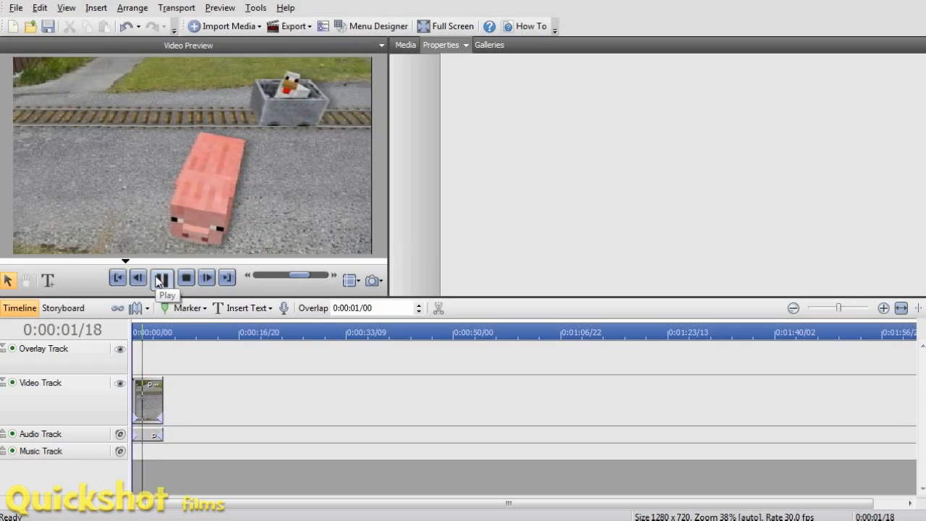
left_click(162, 278)
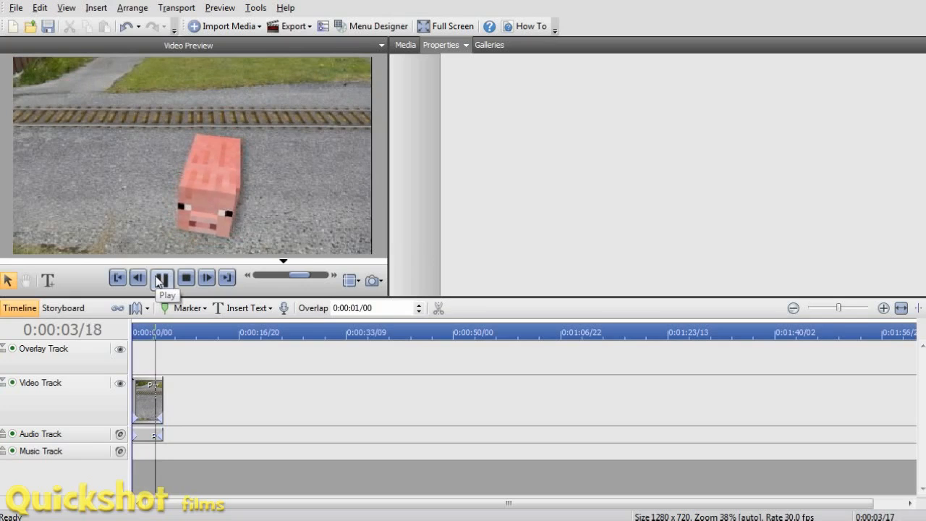
left_click(162, 278)
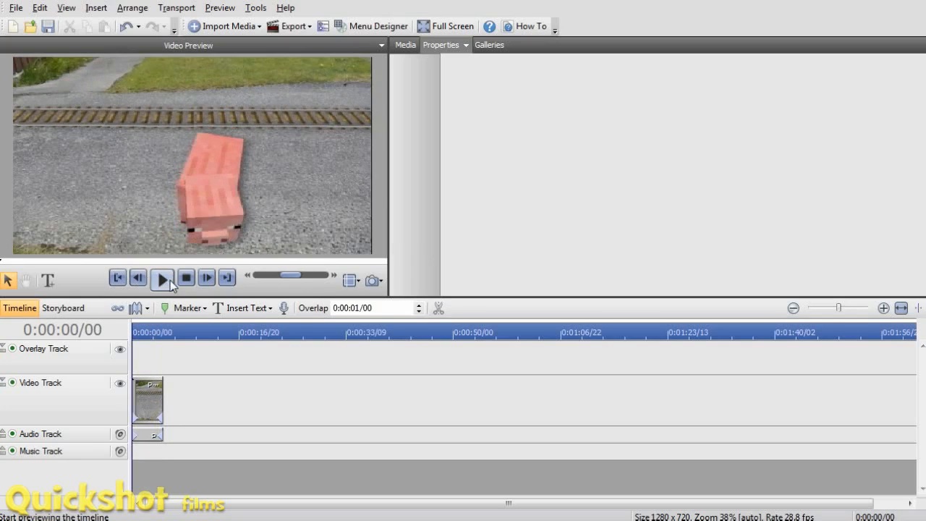
left_click(162, 278)
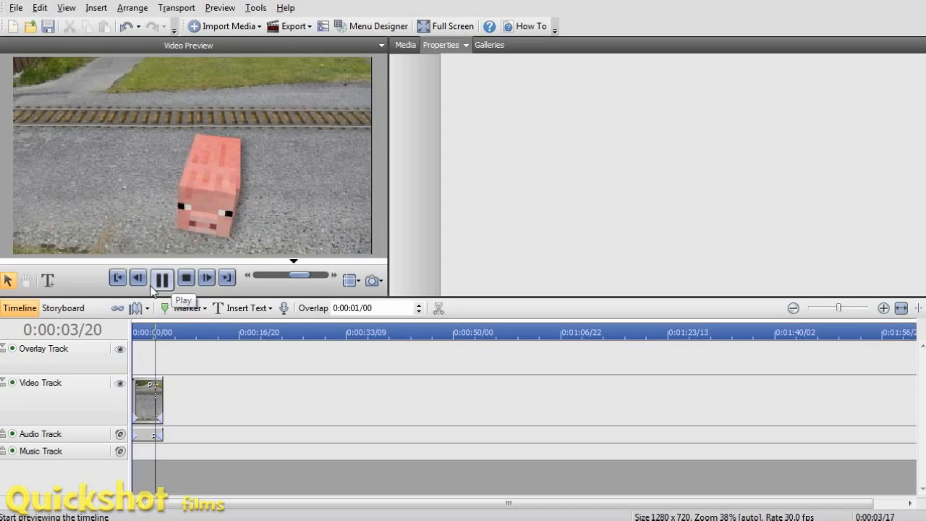
left_click(185, 277)
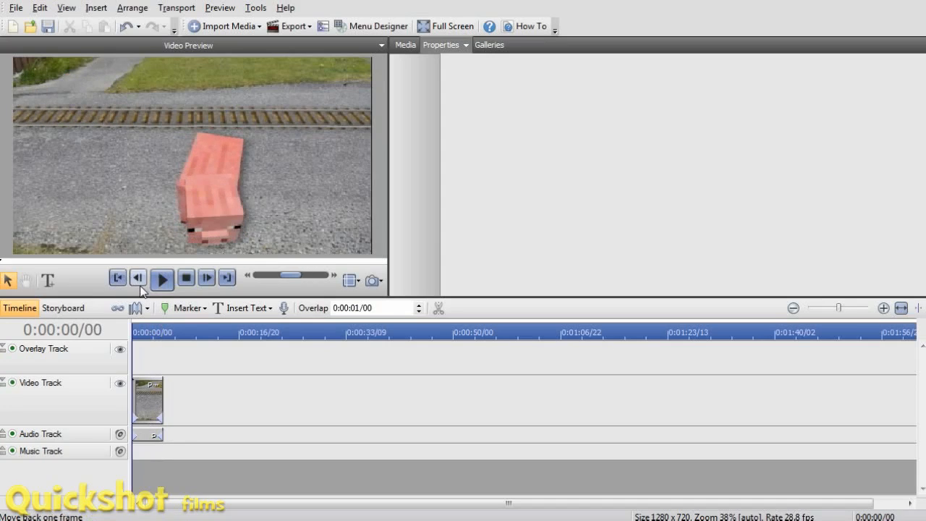
left_click(162, 277)
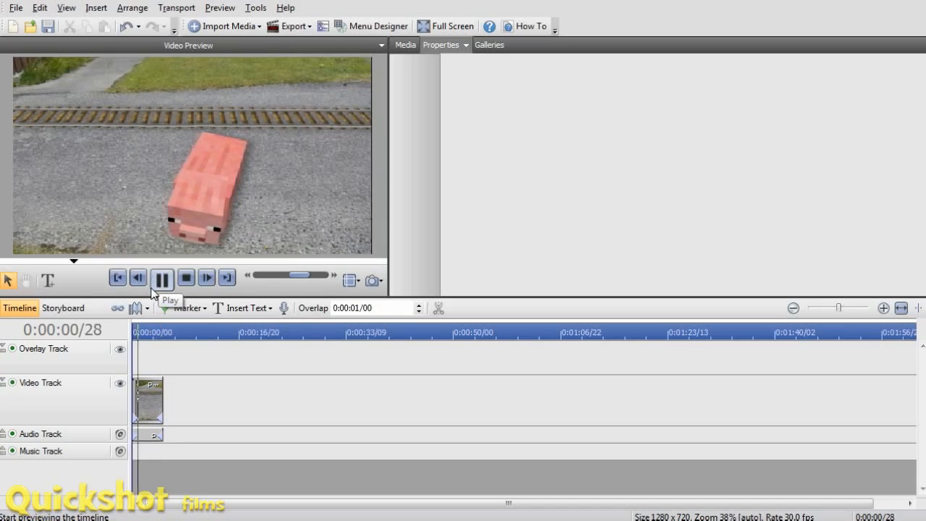
left_click(185, 277)
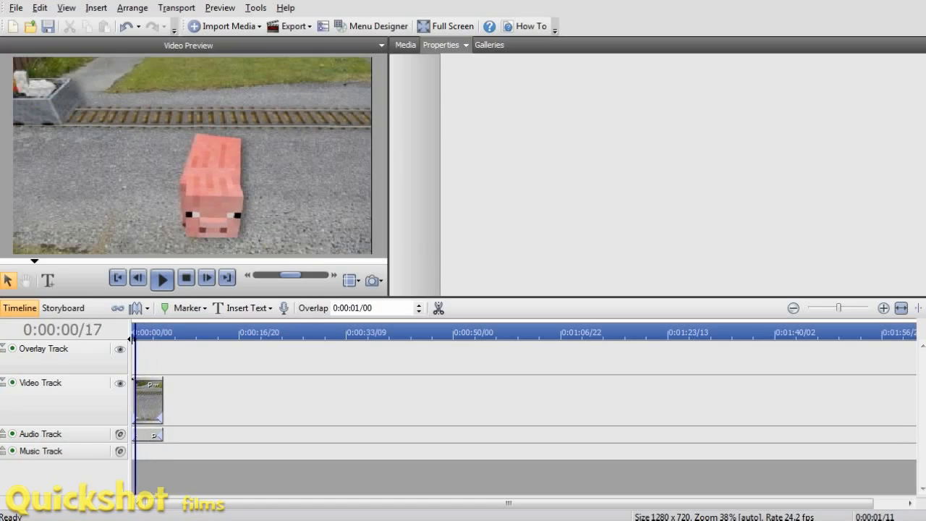
left_click(162, 277)
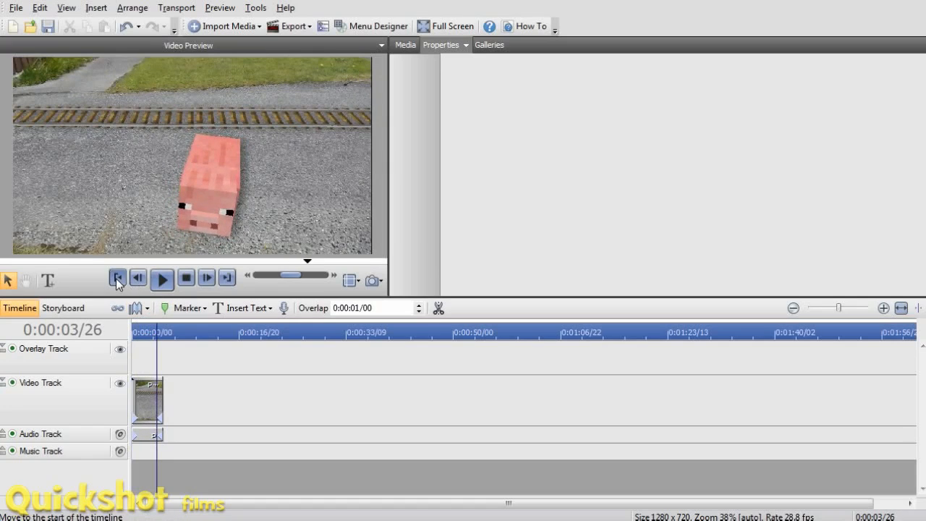
left_click(117, 278)
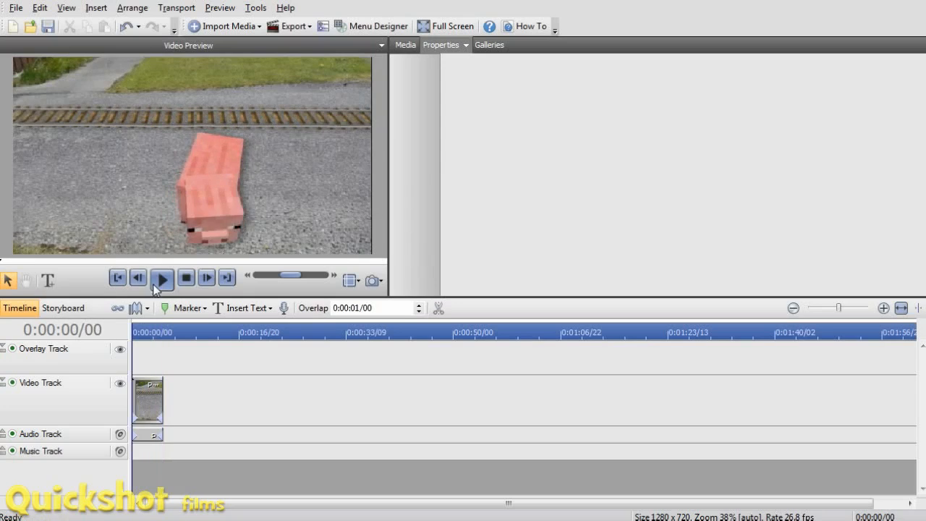
left_click(162, 277)
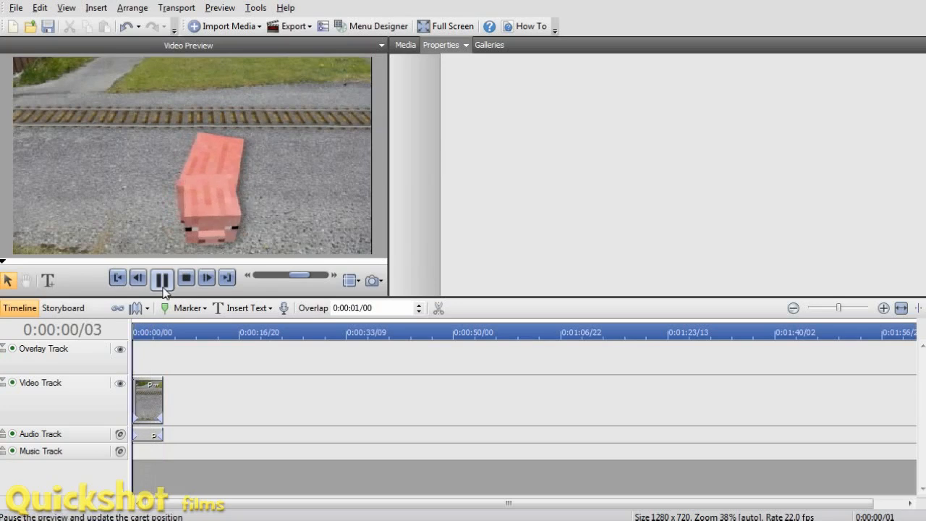
left_click(162, 278)
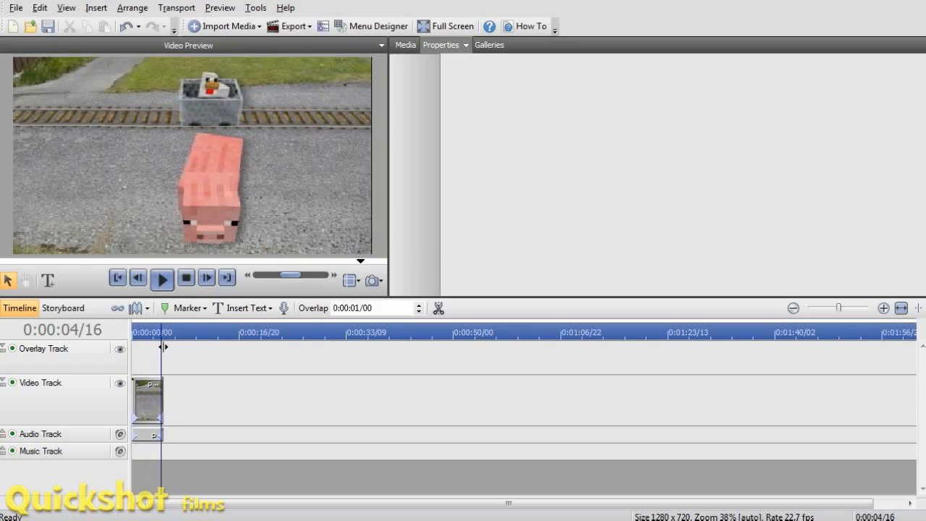
left_click(162, 278)
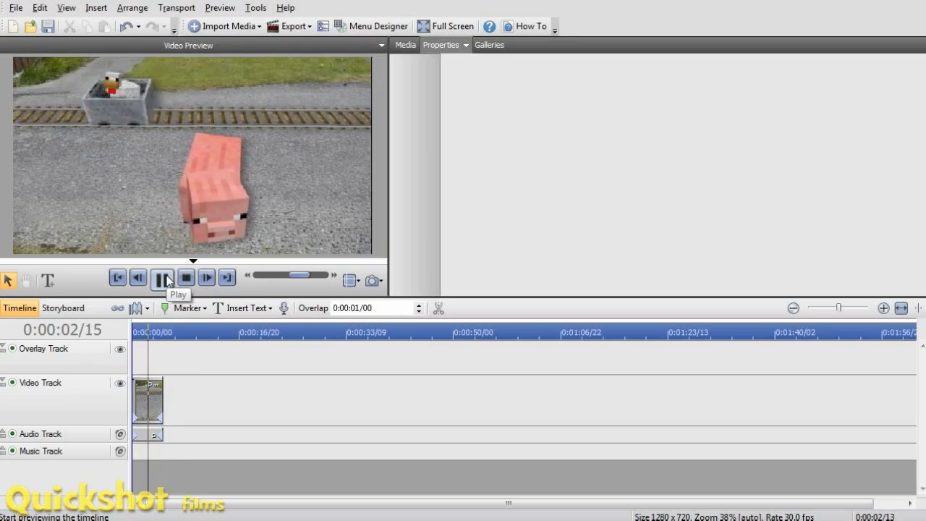
left_click(162, 278)
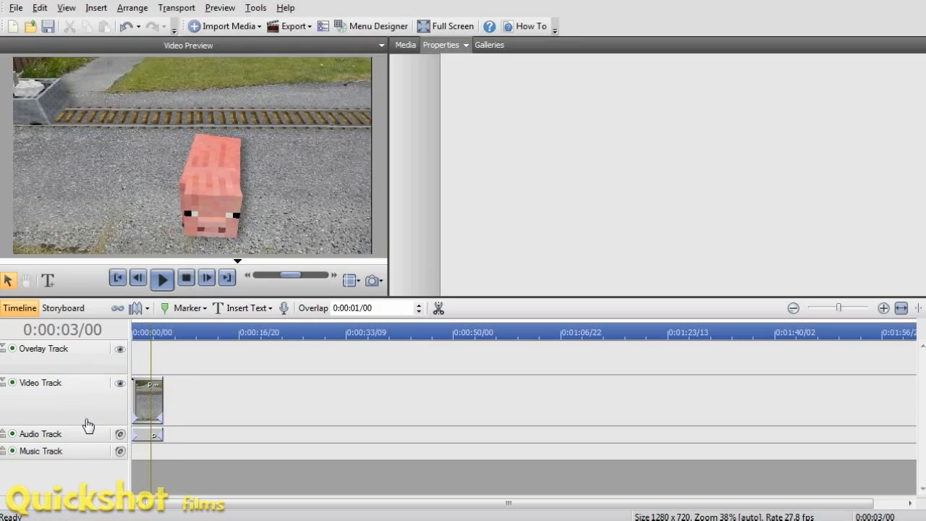
Select the Video Track header to show its adjustment properties
left_click(40, 382)
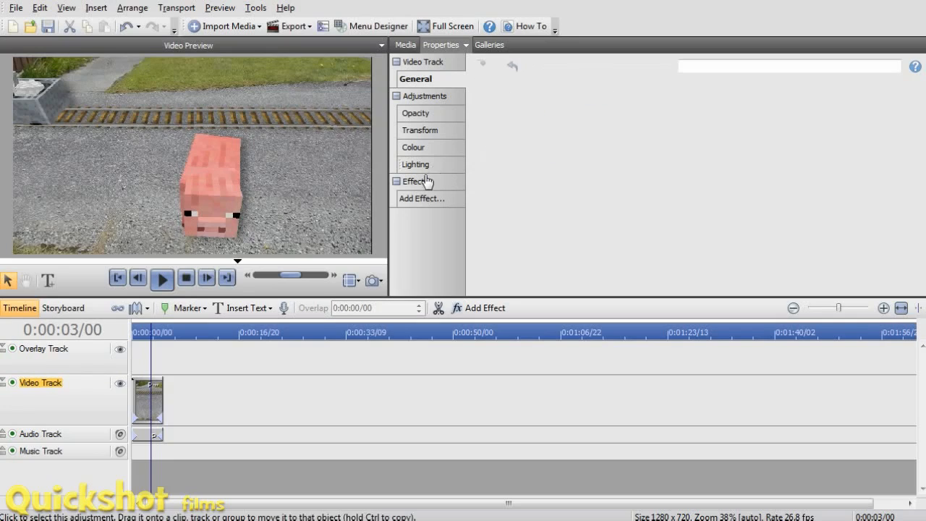
In Lighting, lower exposure to -0.08 and raise contrast to 15%
left_click(415, 165)
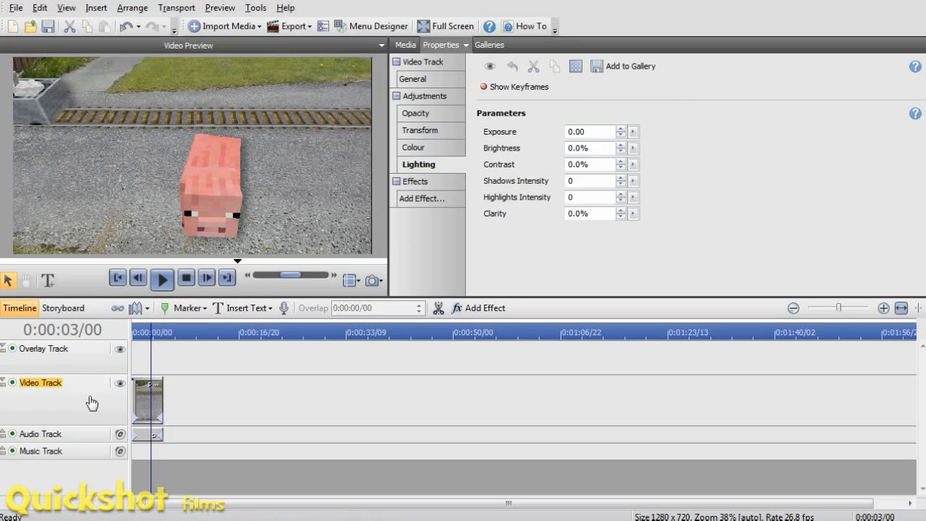
mouse_move(445, 261)
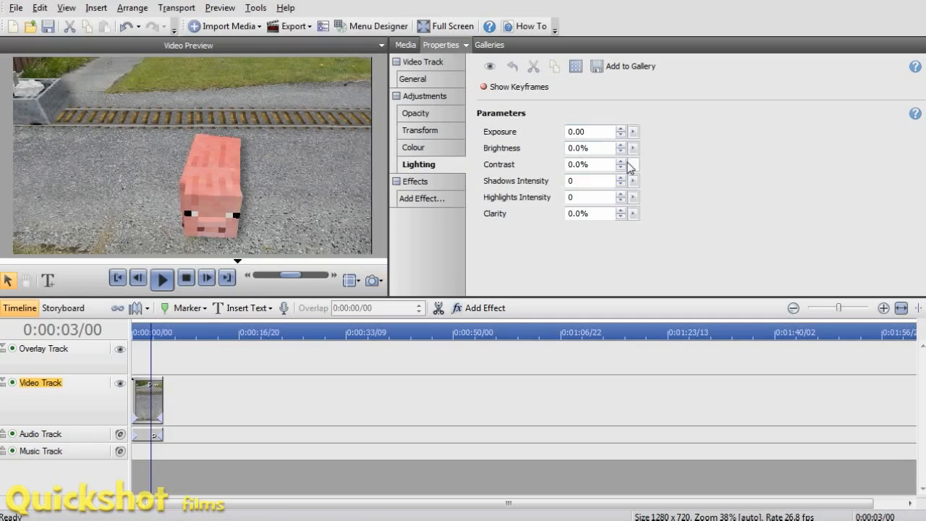
left_click(633, 147)
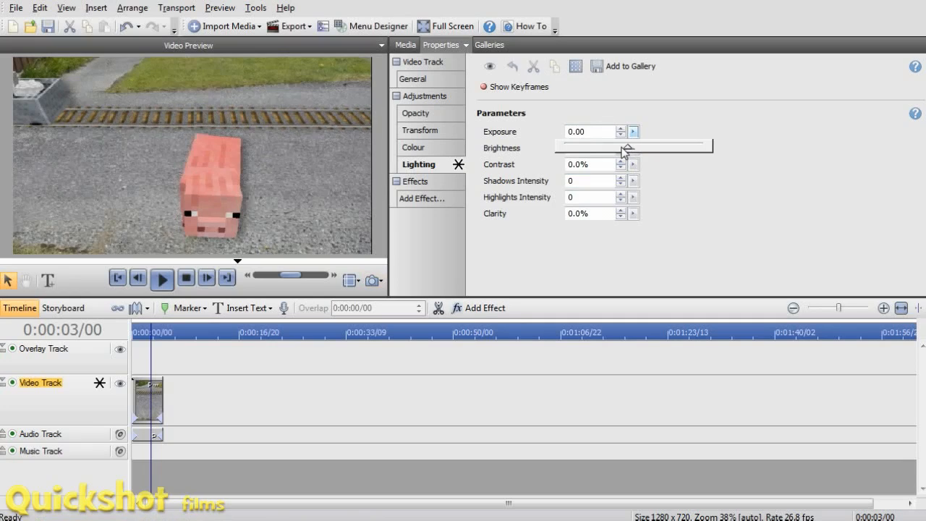
left_click_drag(637, 148, 634, 147)
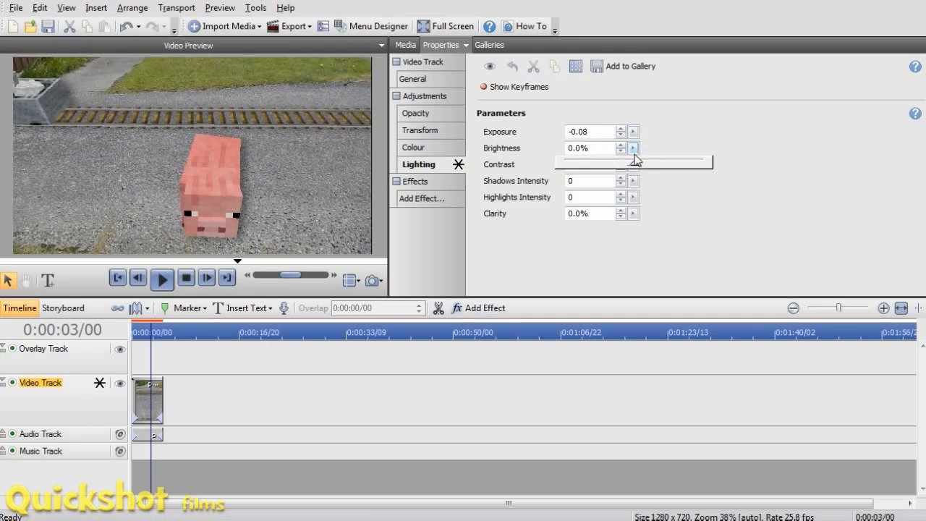
left_click(634, 152)
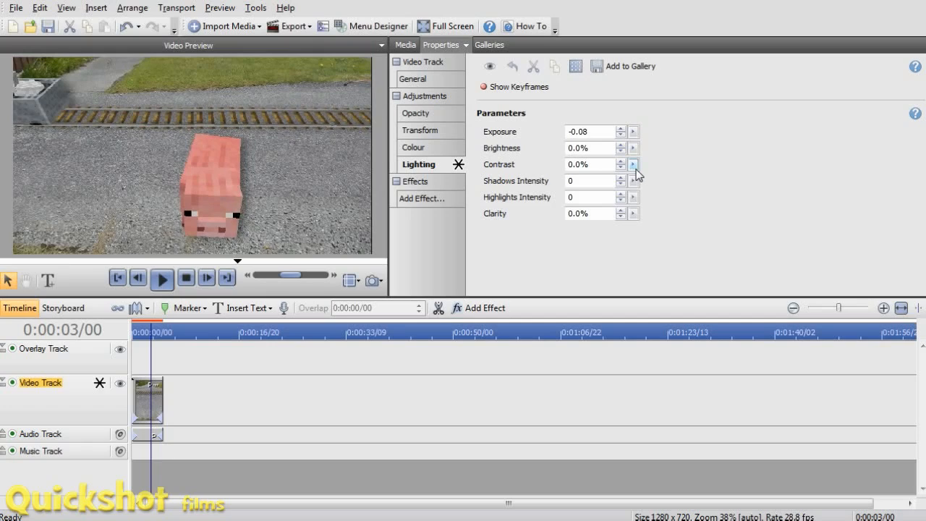
left_click(632, 163)
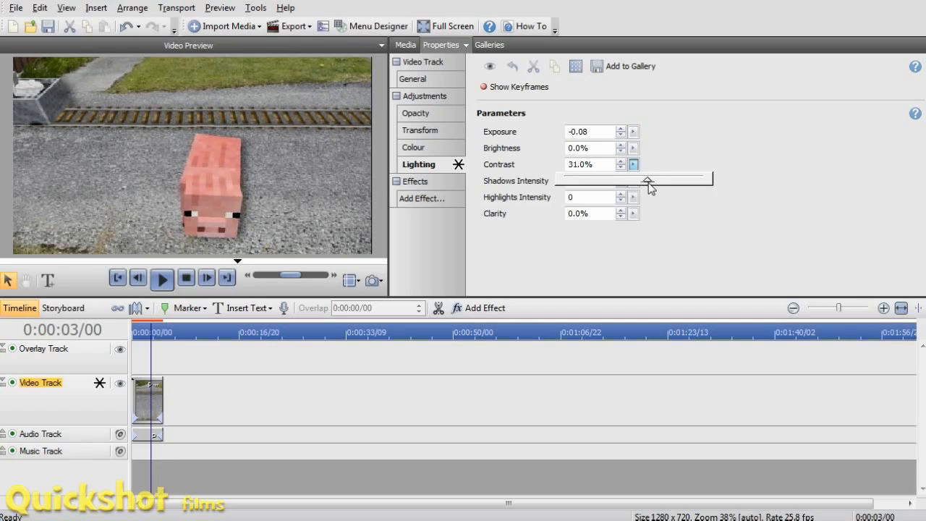
left_click_drag(677, 176, 643, 176)
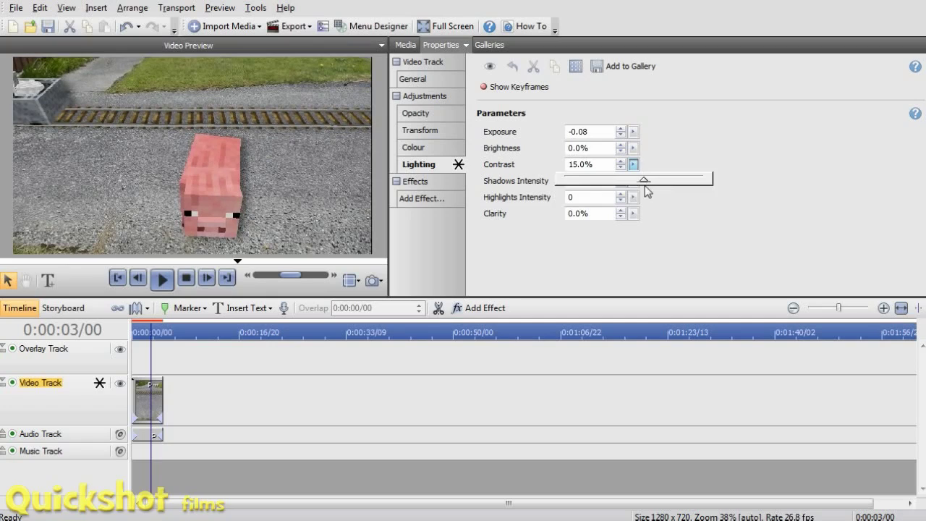
left_click(412, 147)
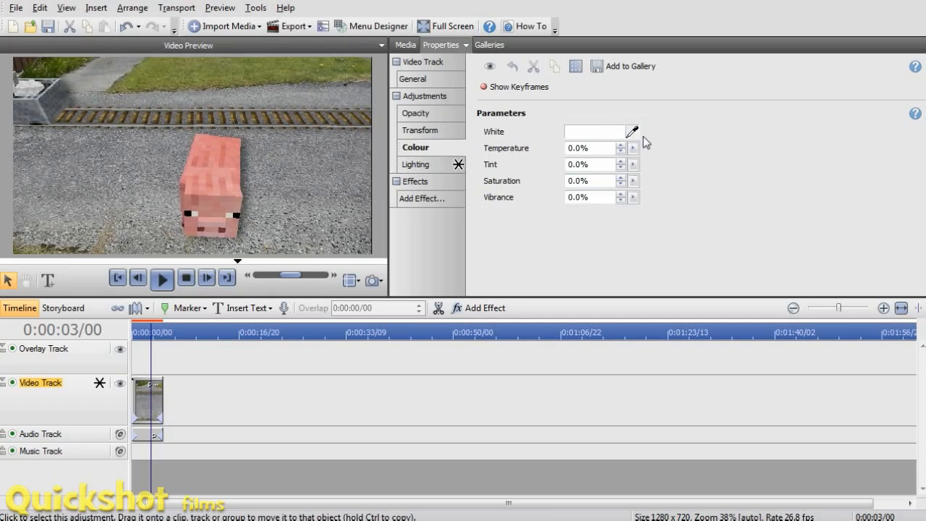
Warm the clip's colour temperature to 17%
left_click(632, 148)
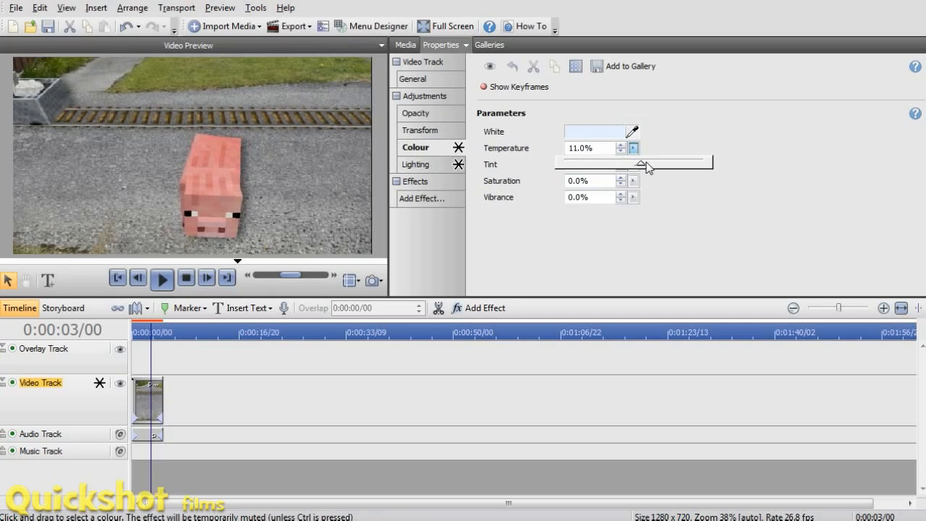
left_click_drag(636, 162, 653, 162)
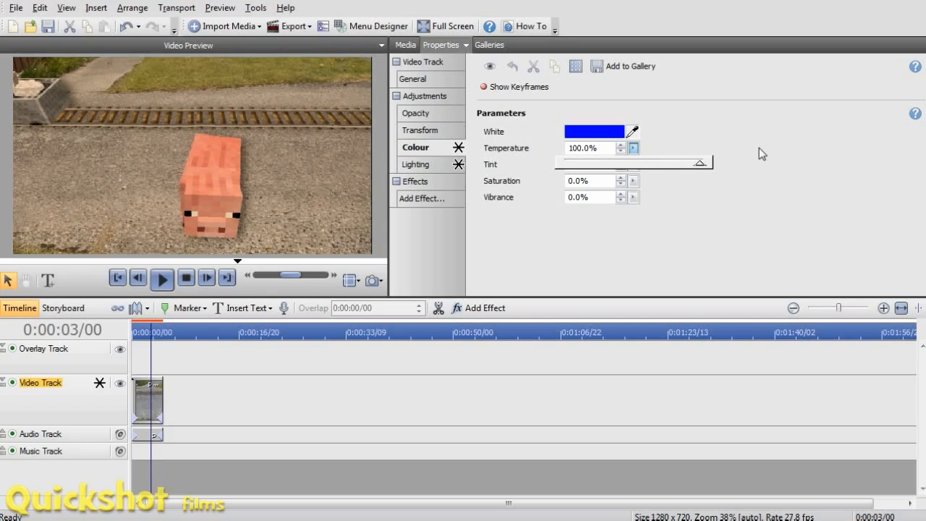
left_click_drag(700, 162, 677, 162)
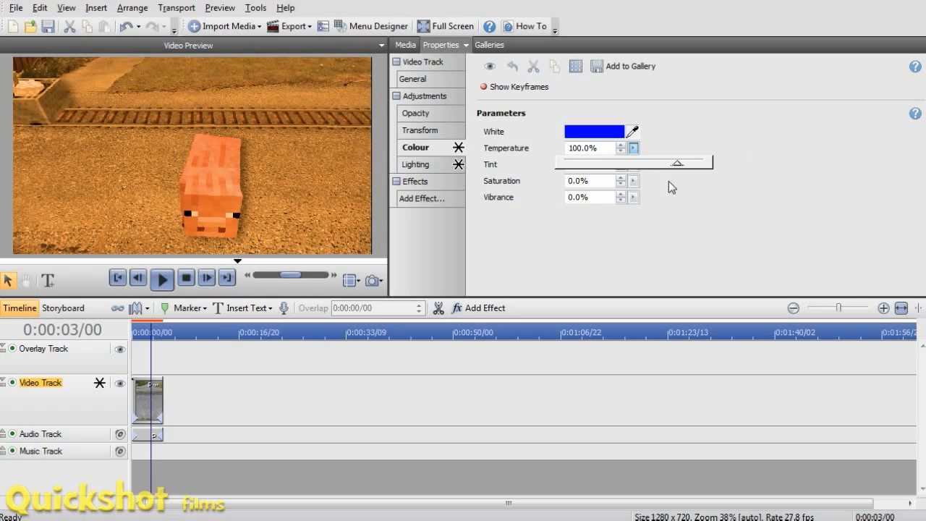
left_click_drag(677, 162, 648, 162)
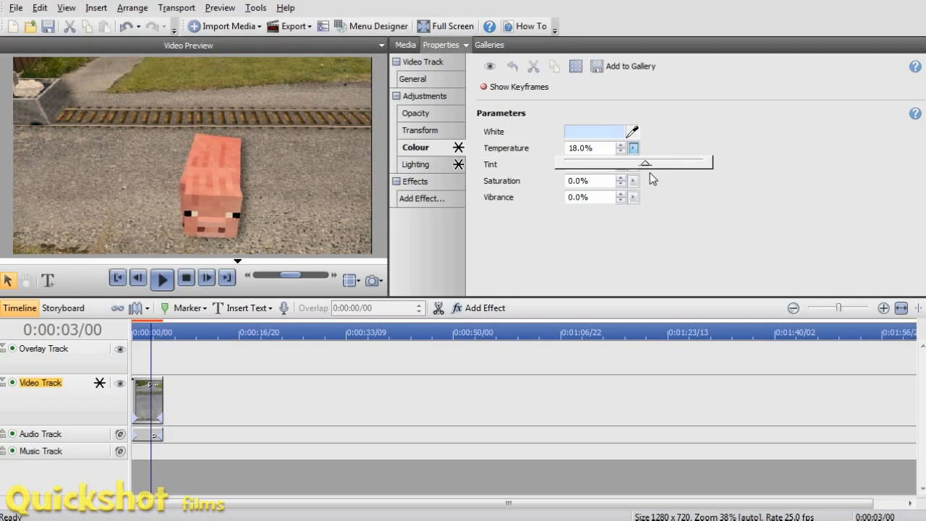
left_click(619, 152)
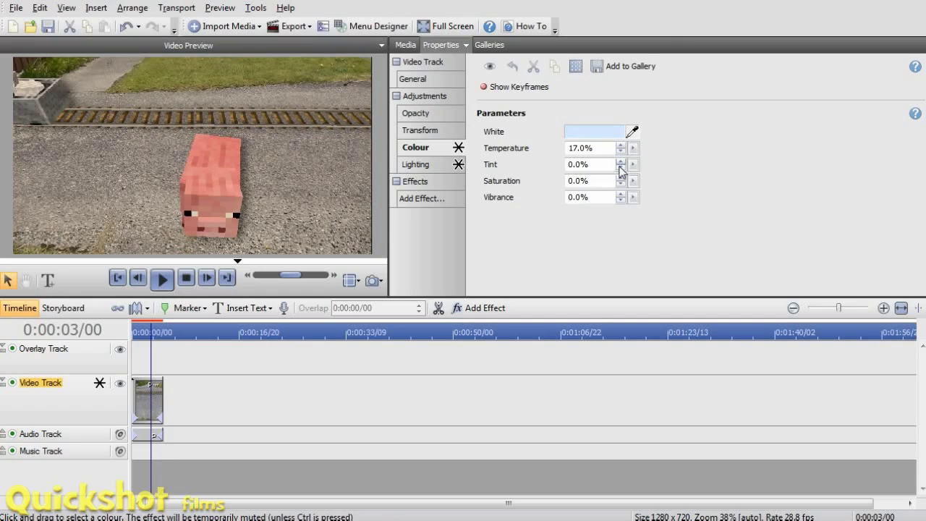
Try tint both ways and settle it at 0%, then lower vibrance to -2%
left_click_drag(622, 172, 586, 172)
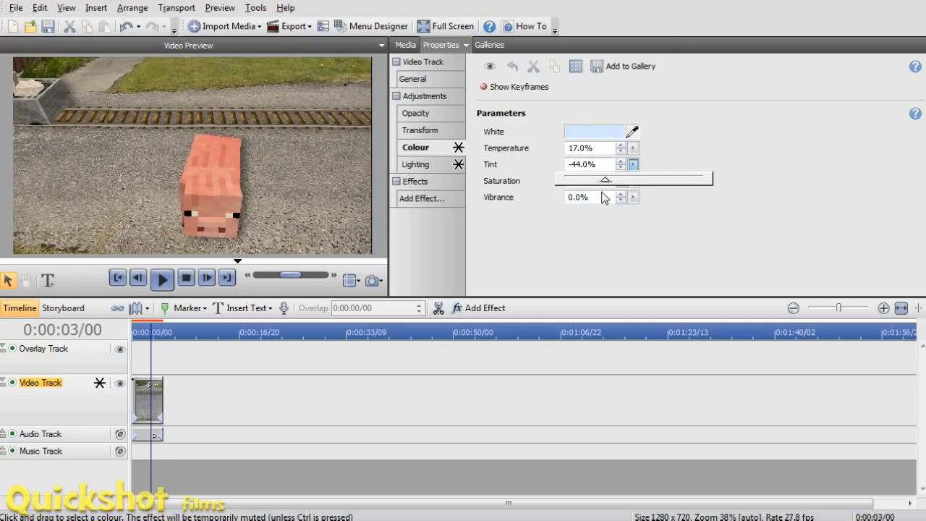
left_click_drag(601, 177, 658, 177)
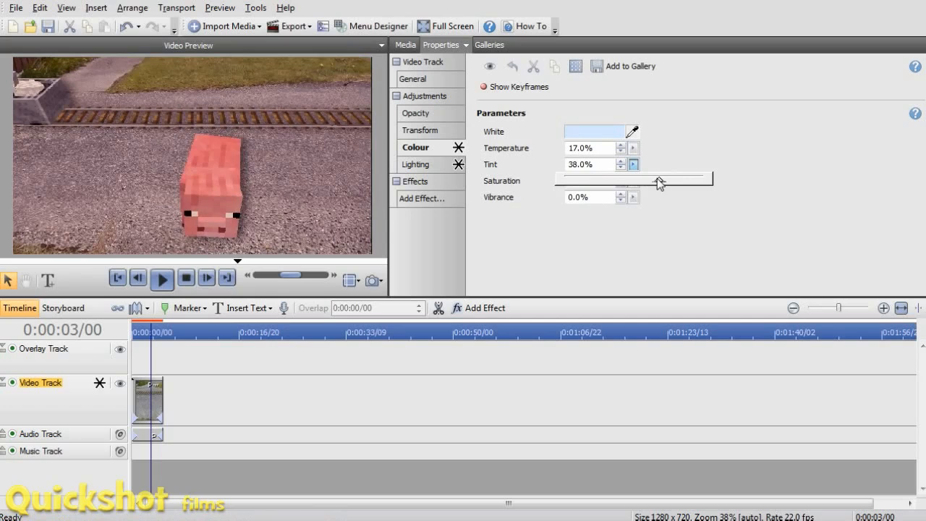
left_click_drag(658, 176, 644, 177)
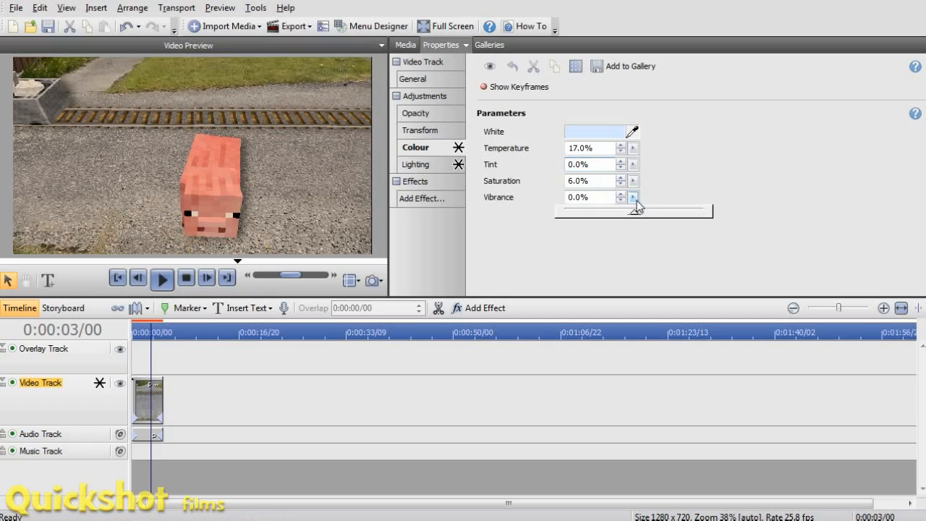
left_click(619, 199)
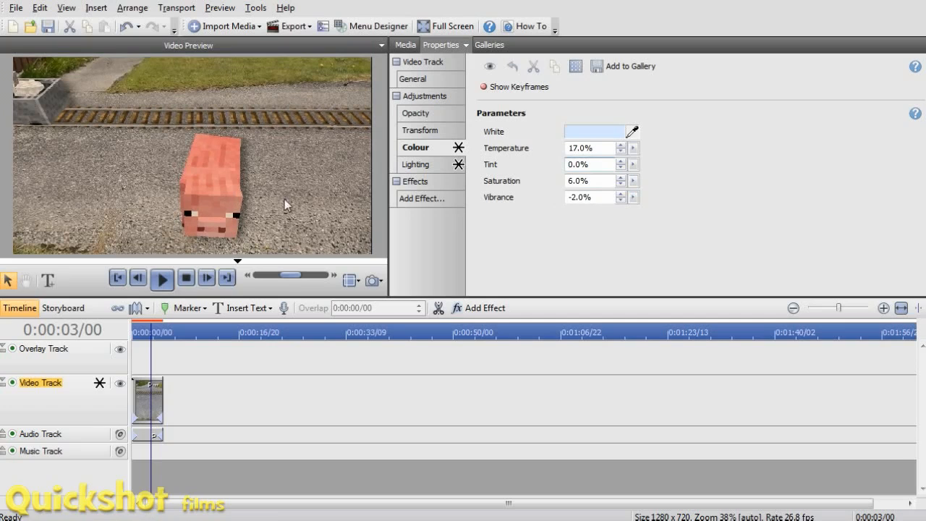
Preview the colour-graded clip from the start
left_click(162, 277)
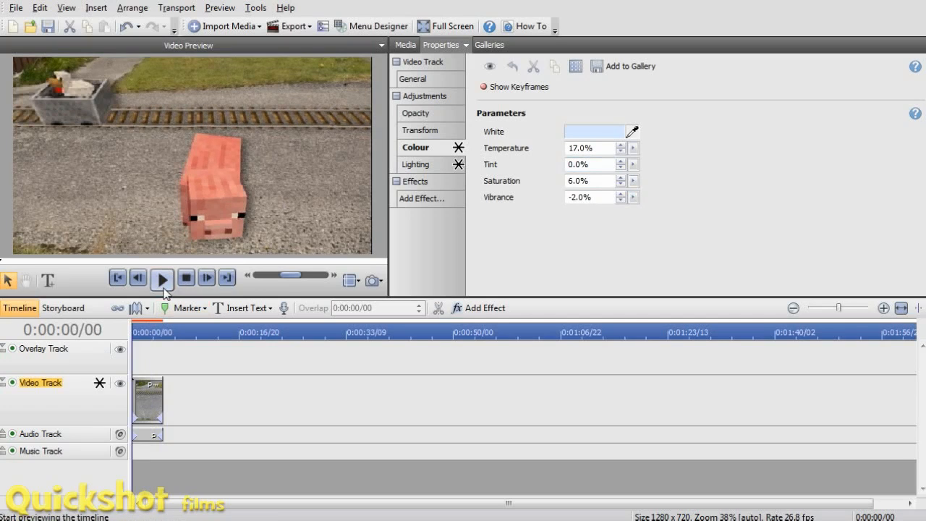
left_click(162, 278)
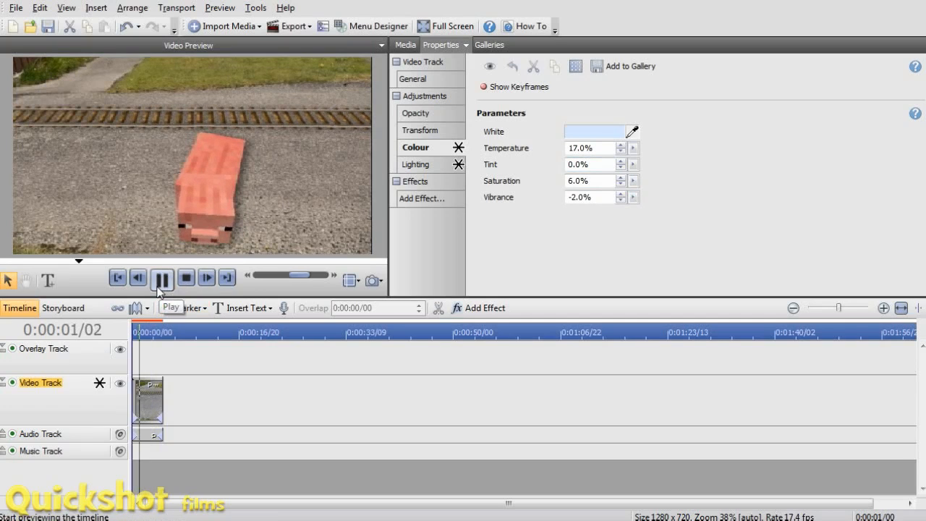
left_click(162, 278)
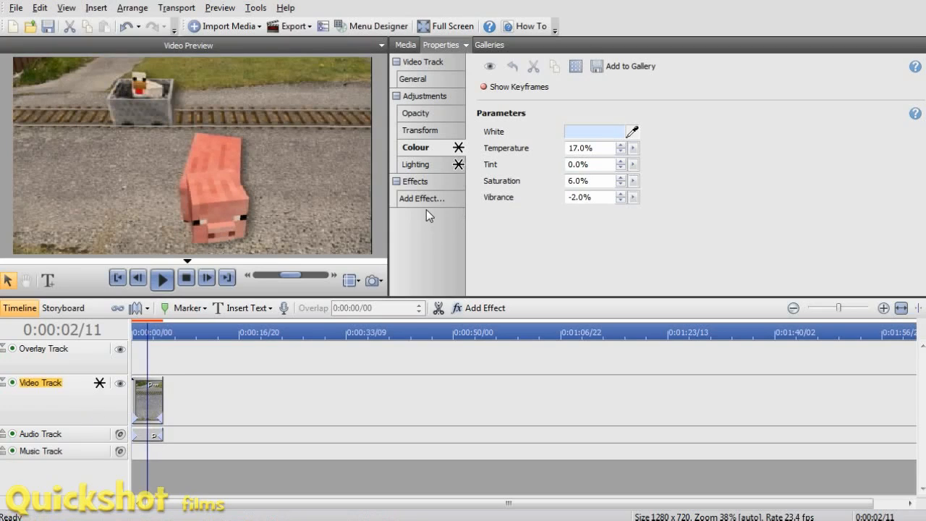
Add a Greyscale effect to the clip and lower its blend to 29.5%
left_click(423, 198)
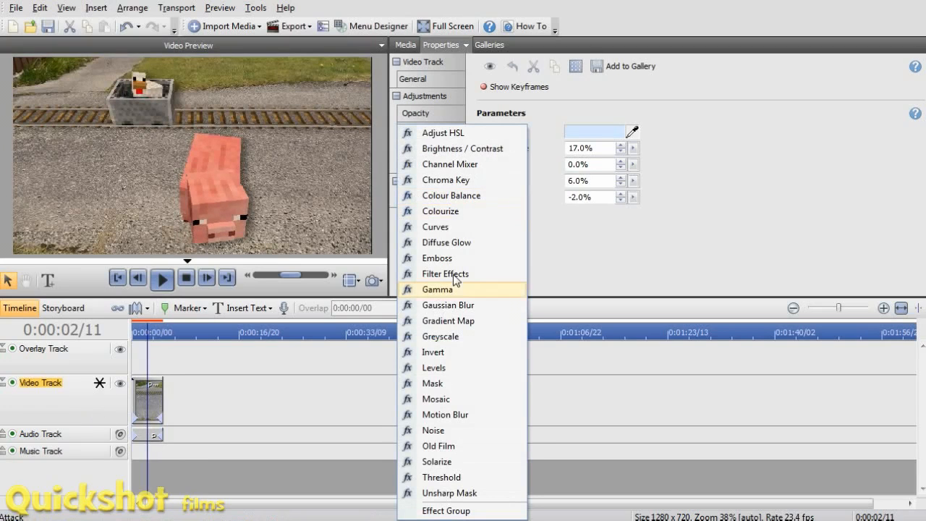
mouse_move(483, 287)
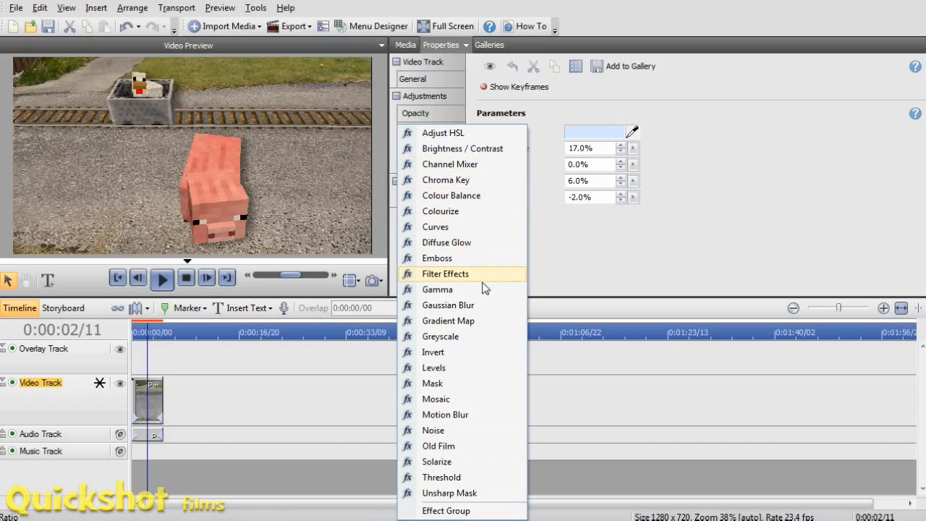
left_click(415, 147)
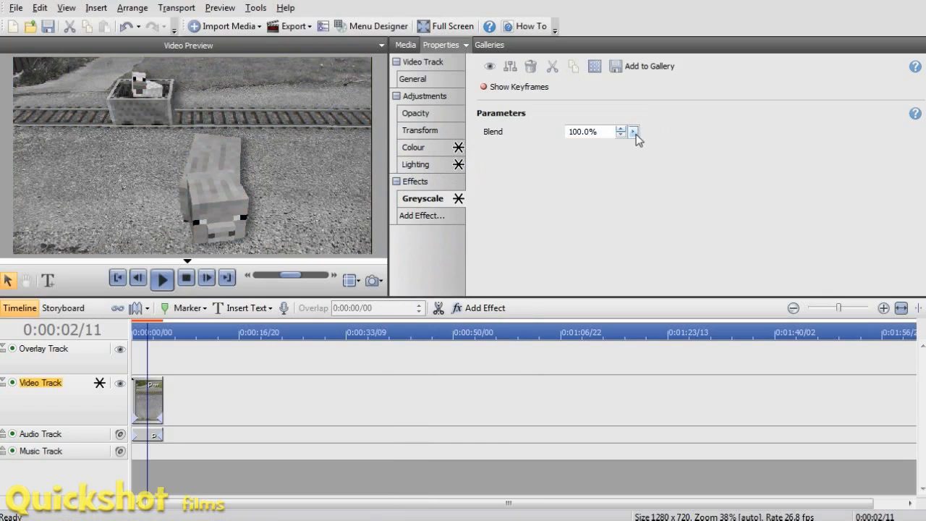
left_click_drag(629, 147, 564, 148)
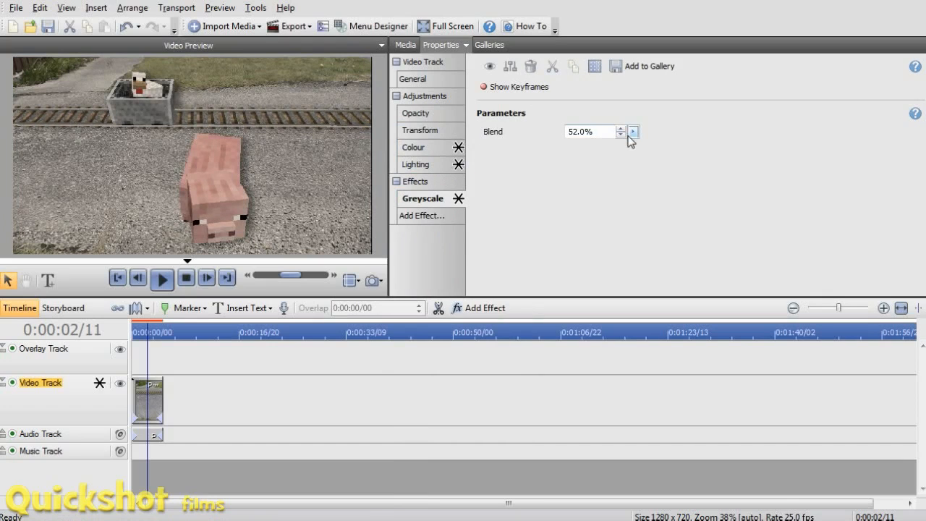
left_click_drag(634, 131, 605, 149)
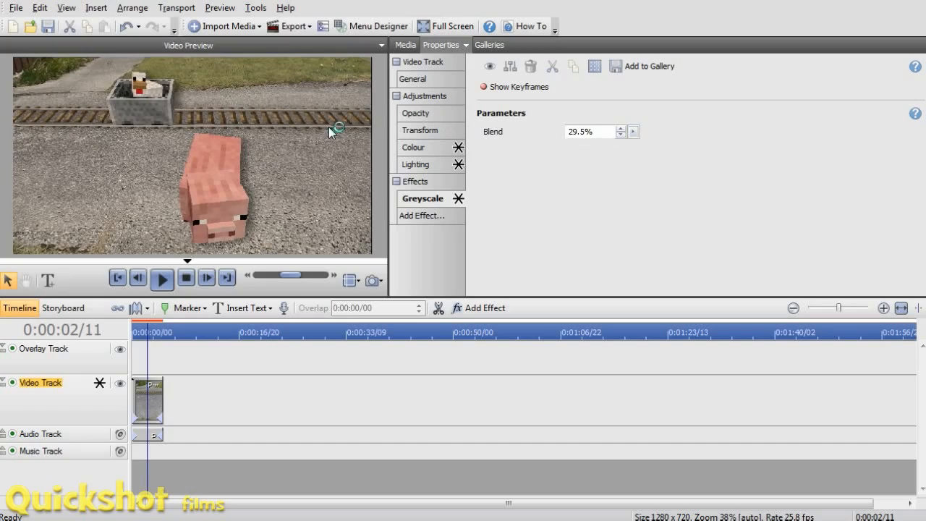
mouse_move(280, 251)
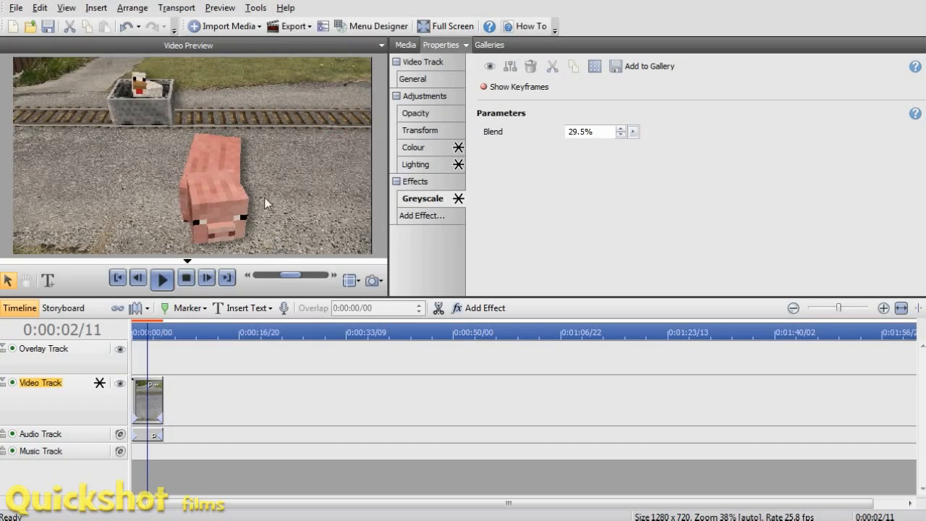
mouse_move(269, 170)
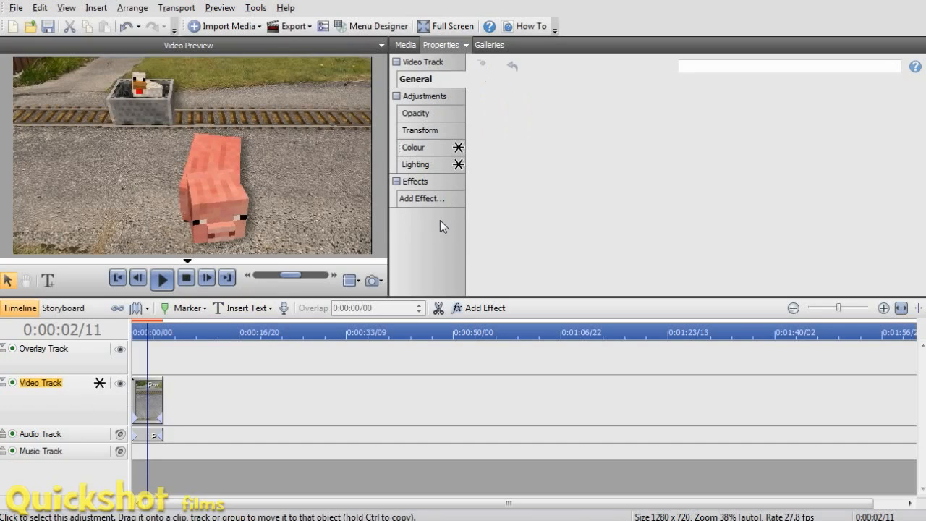
Remove the Greyscale effect and review the Lighting and Colour adjustments
left_click(415, 165)
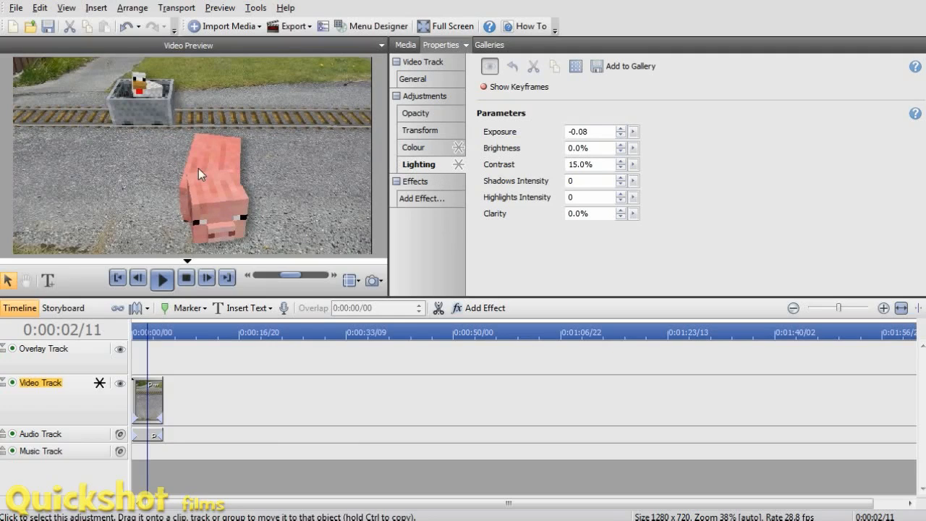
right_click(418, 165)
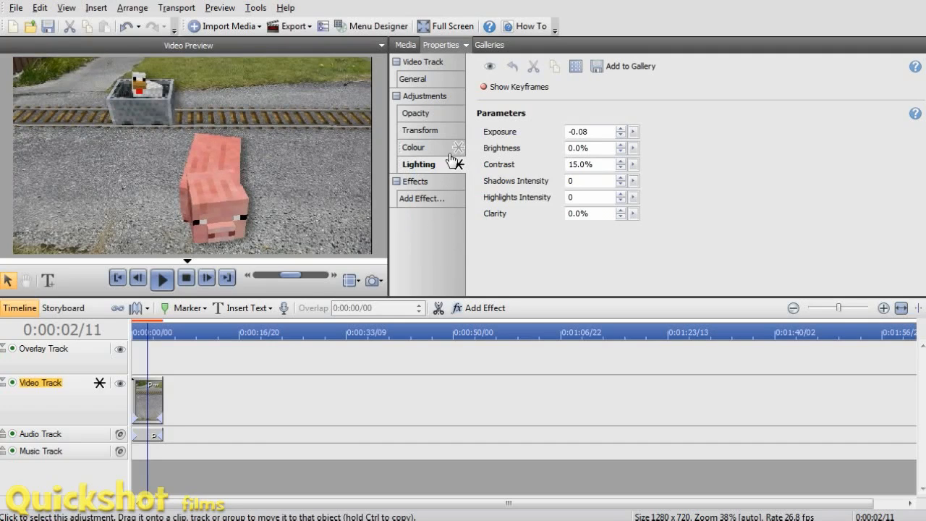
left_click(414, 147)
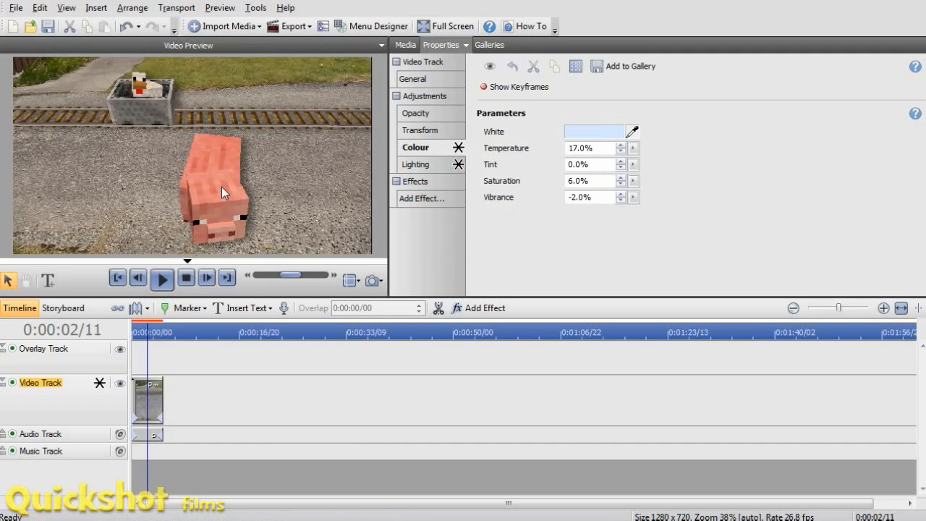
Preview the graded clip, then select the Overlay Track to show its properties
left_click(162, 277)
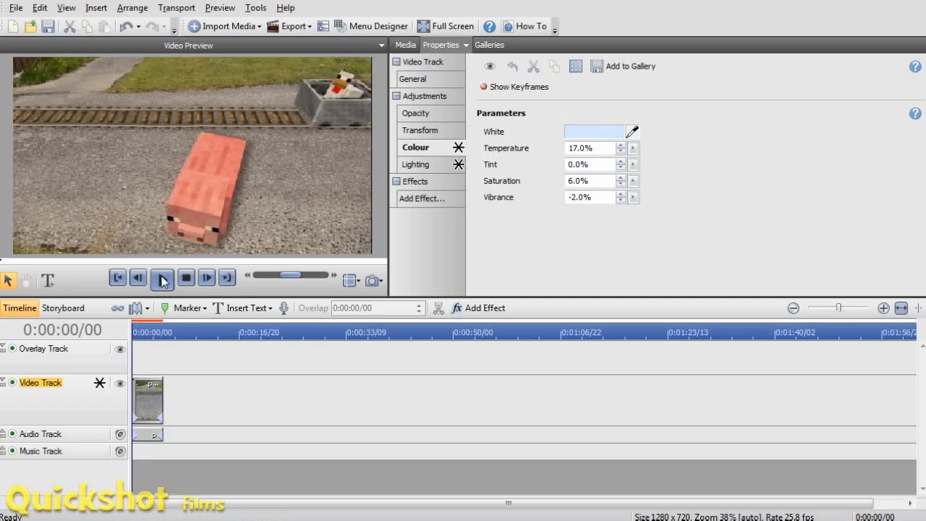
left_click(162, 278)
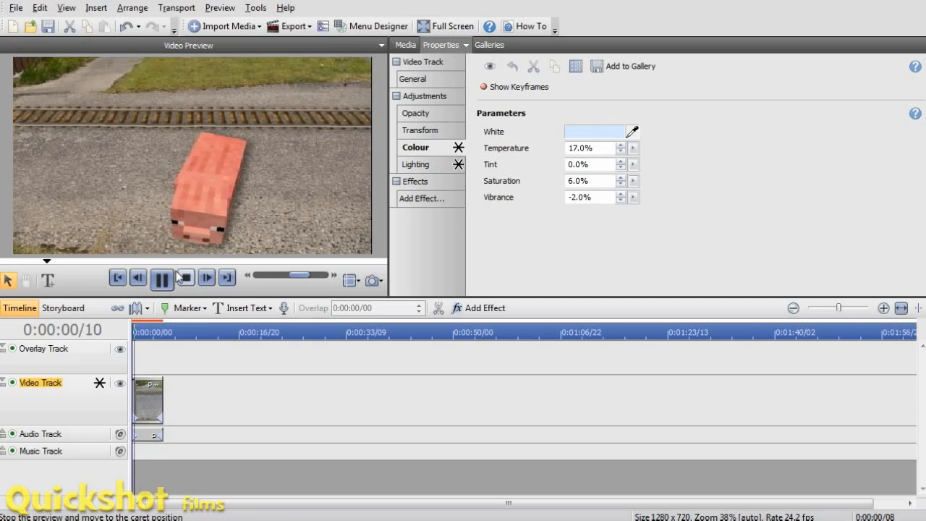
left_click(162, 278)
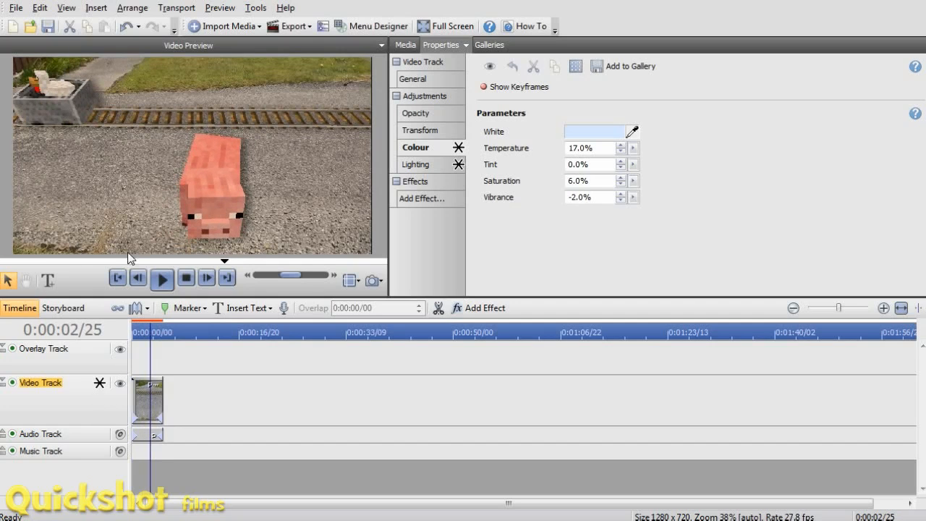
mouse_move(369, 83)
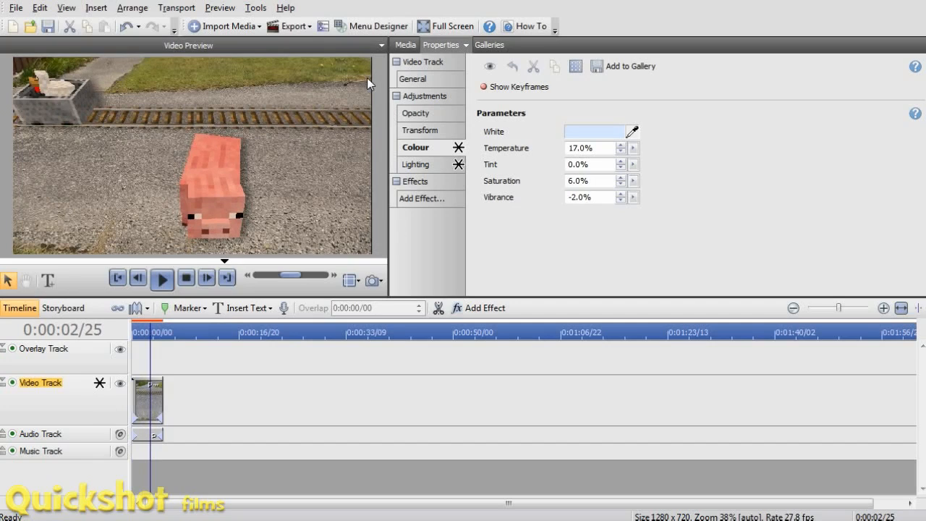
left_click(162, 278)
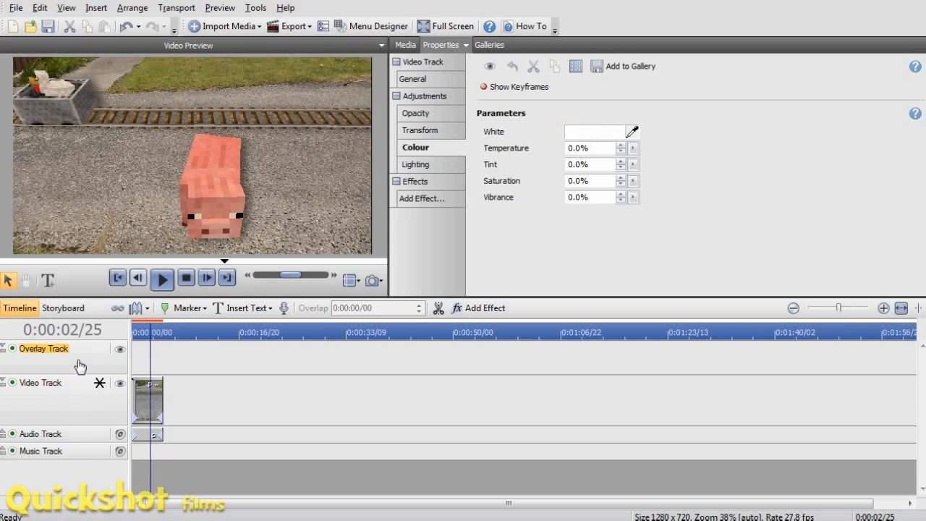
mouse_move(95, 402)
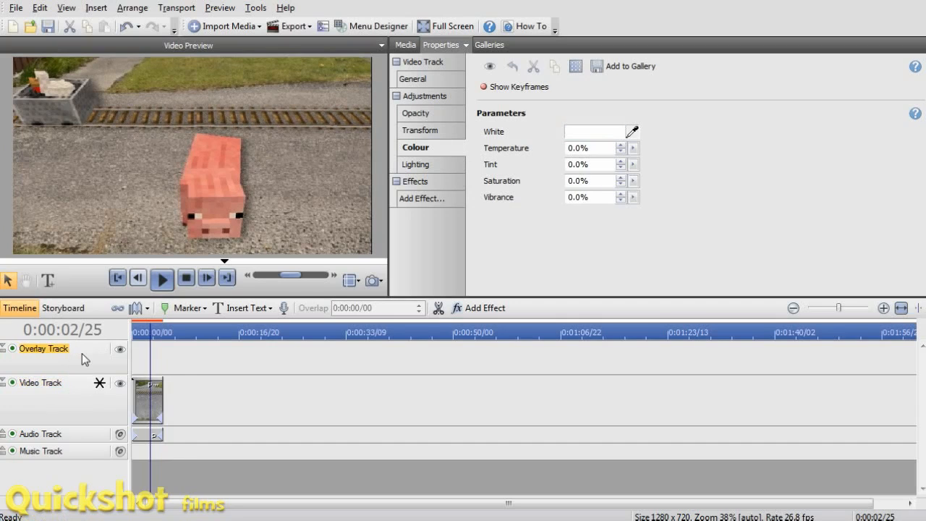
Insert a new empty video track above the pig clip's track via the track header menu
right_click(43, 349)
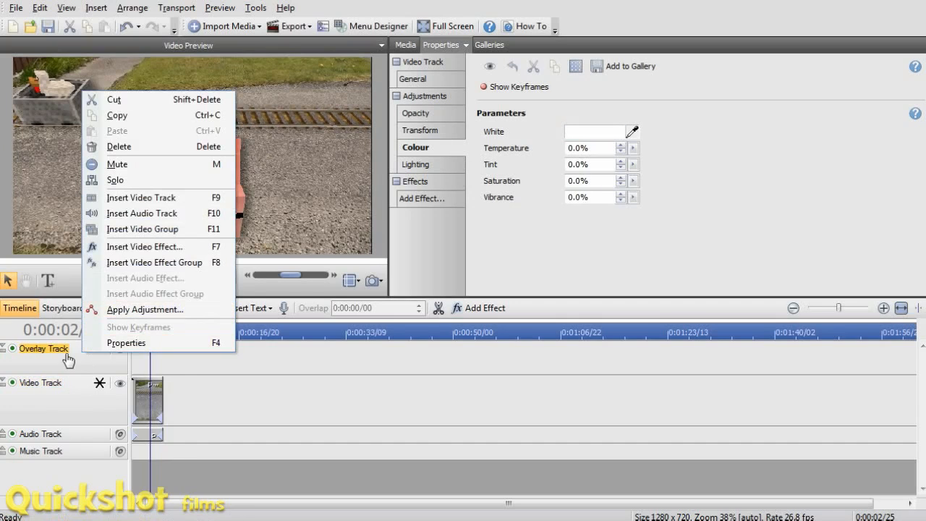
left_click(78, 365)
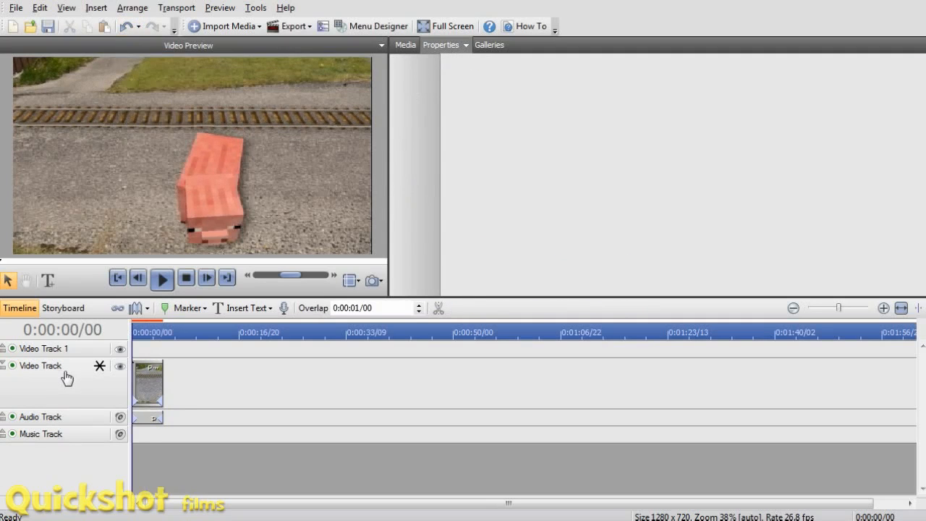
Duplicate the graded Video Track and group the top two tracks as Video Group 1
left_click(41, 366)
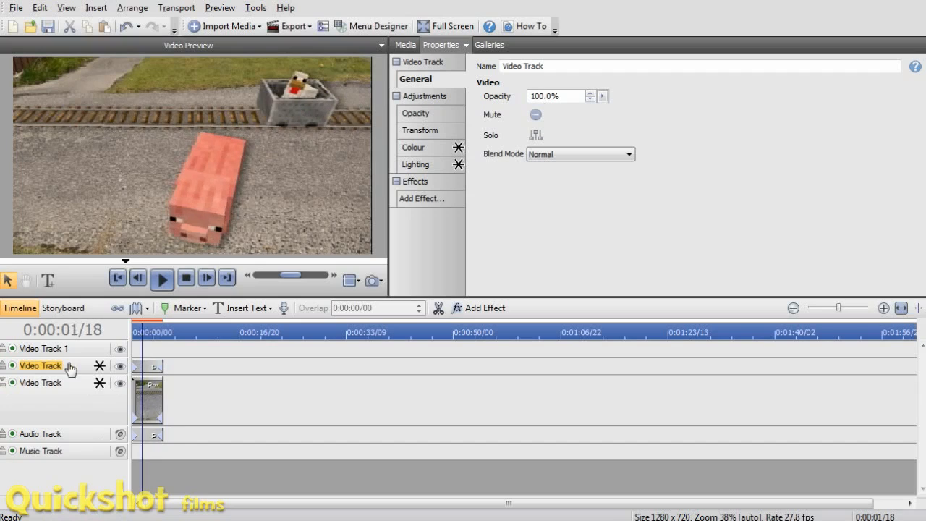
mouse_move(119, 361)
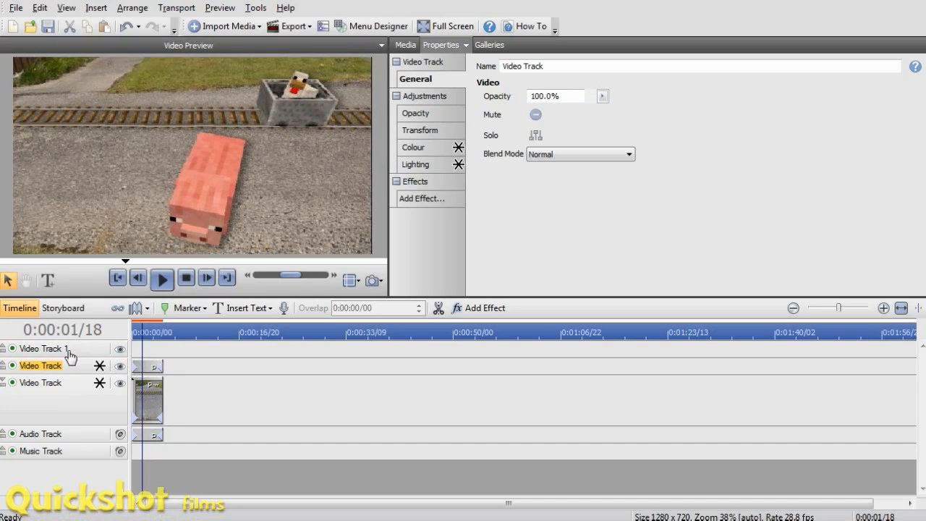
right_click(41, 348)
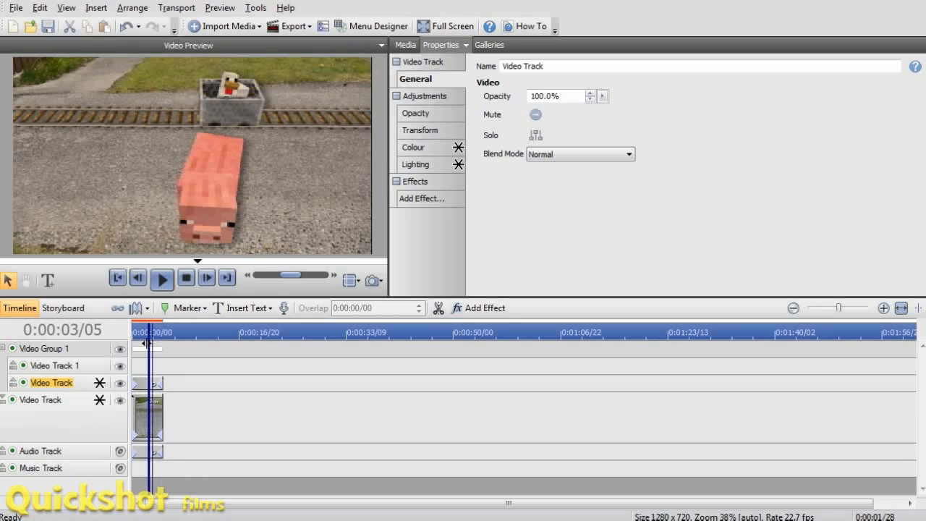
Select the empty Video Track 1 in the group and set its blend mode to Mask
left_click(162, 278)
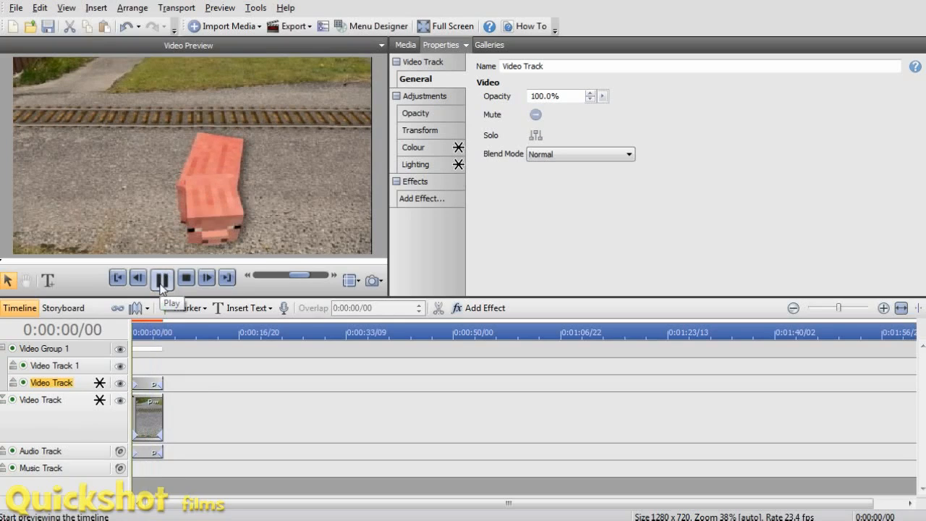
left_click(162, 278)
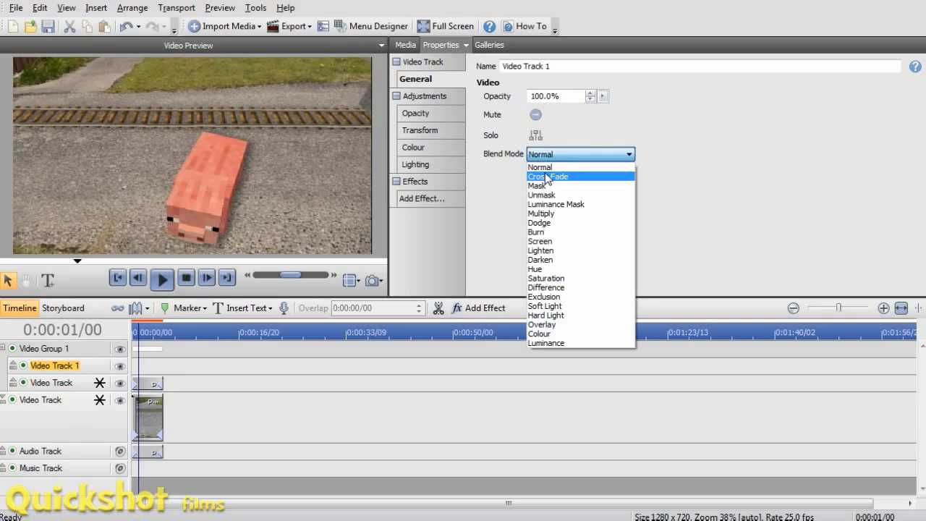
left_click(538, 185)
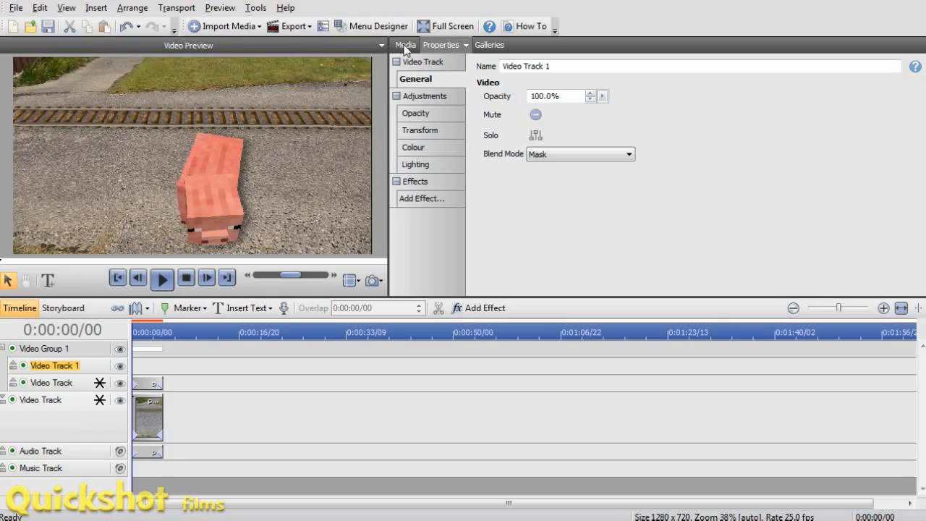
Add the Circle QuickShape from Samples > Quickshapes onto the mask track
left_click(405, 45)
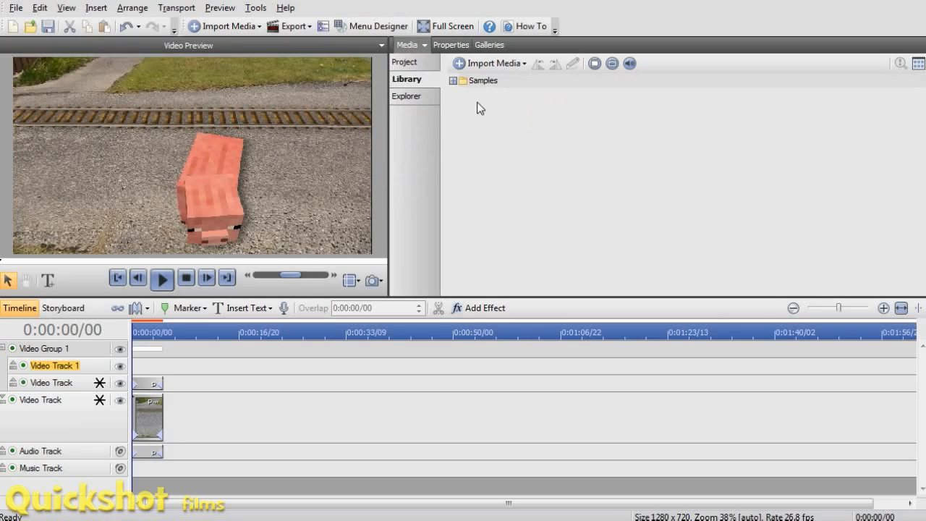
left_click(454, 81)
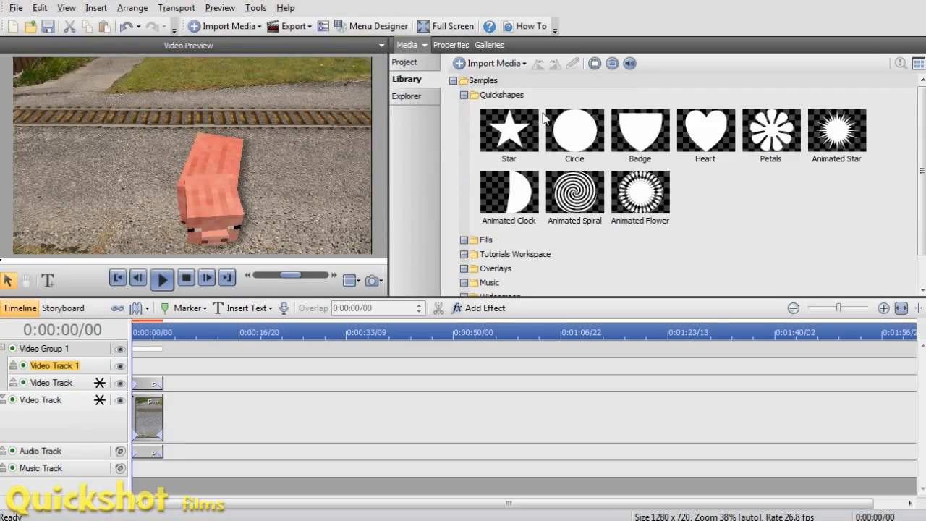
left_click(573, 130)
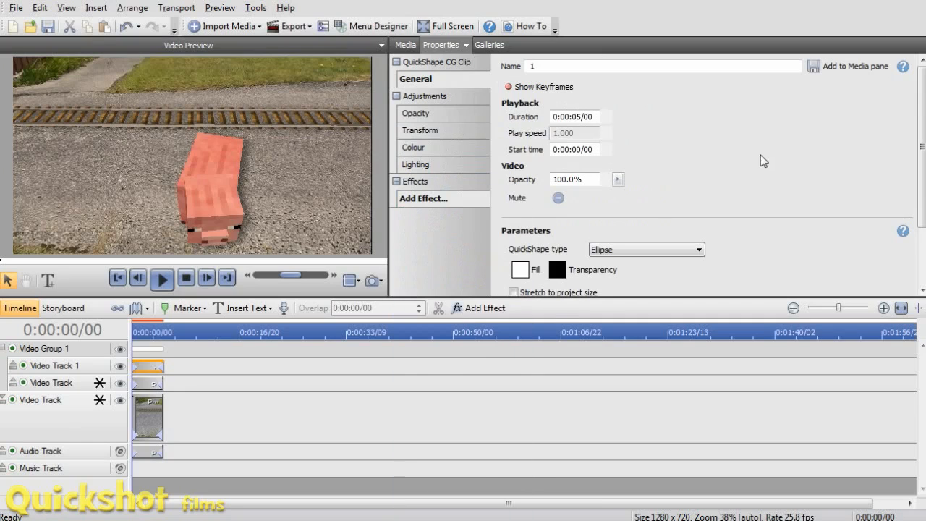
Apply a Gaussian Blur of radius 100 to the circle clip and preview it
left_click(424, 198)
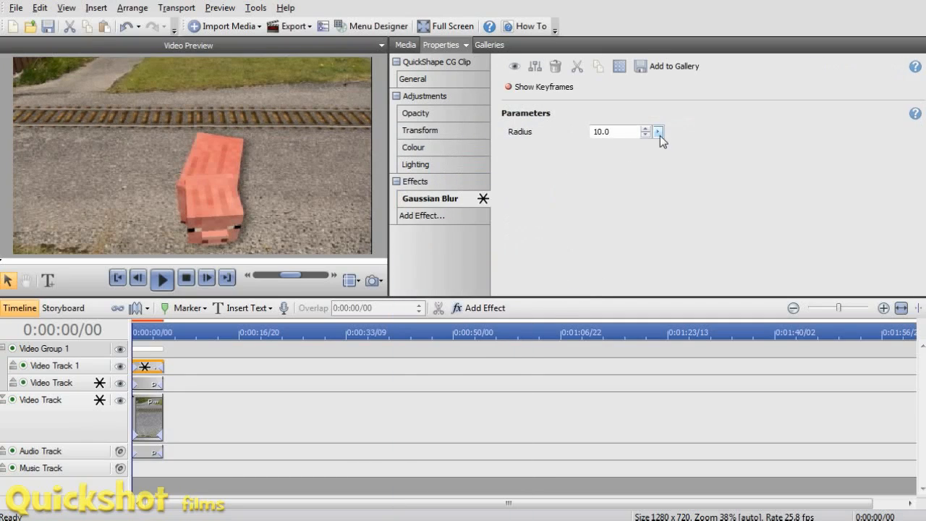
left_click(658, 130)
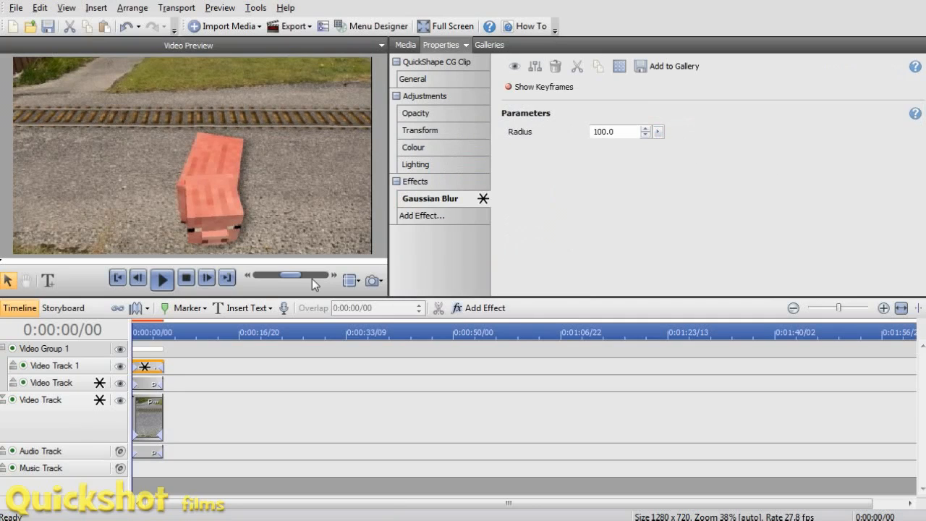
left_click(162, 277)
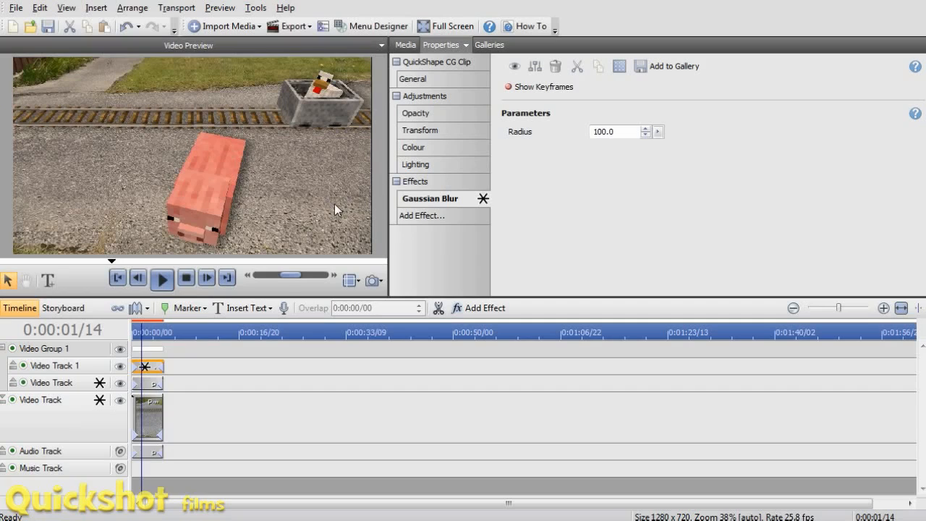
mouse_move(439, 225)
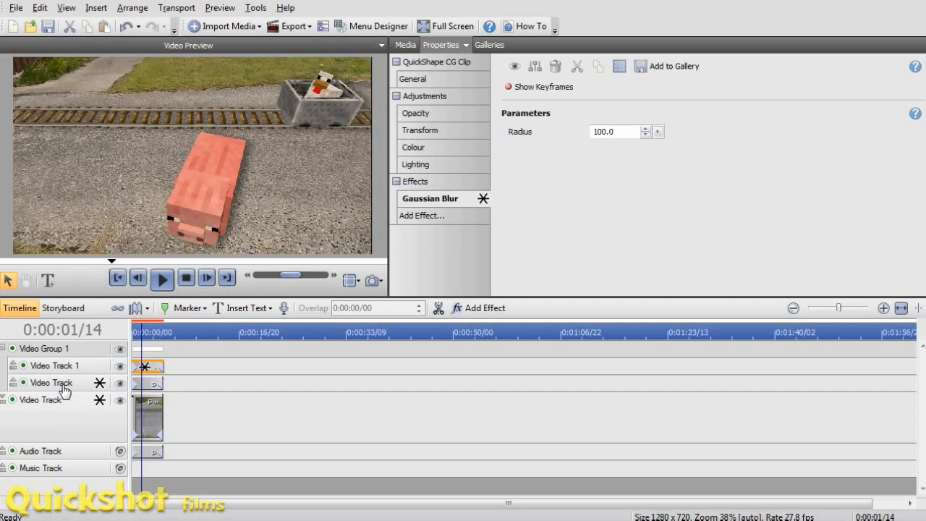
left_click(50, 381)
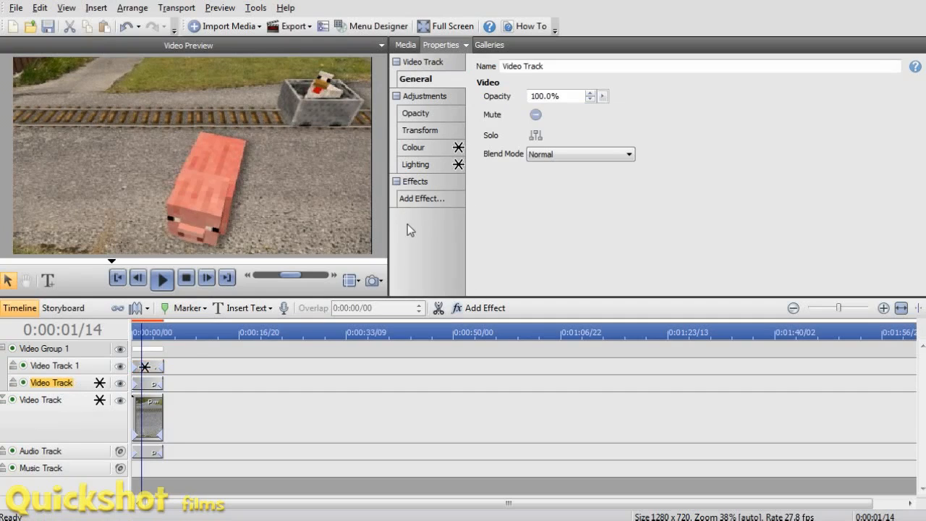
Add a Gaussian Blur effect at radius 10 to the duplicated video track
left_click(422, 198)
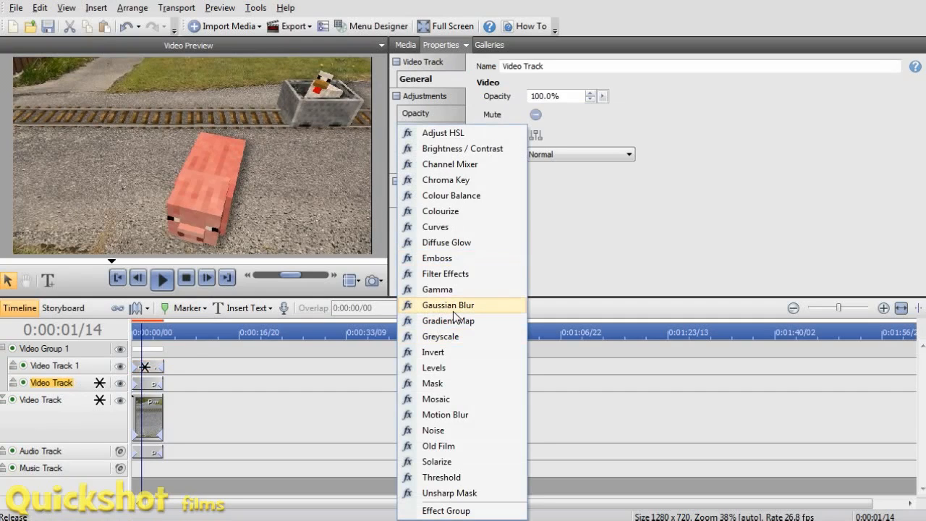
left_click(449, 304)
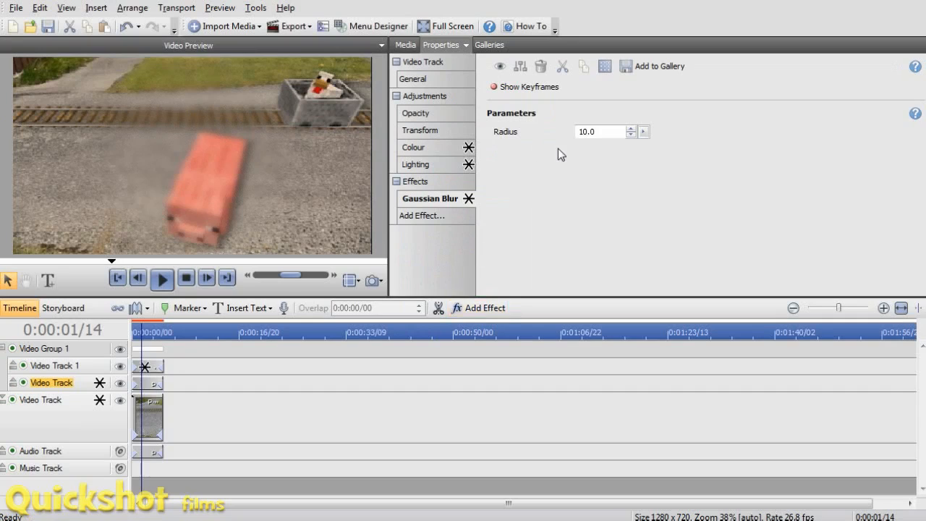
left_click(595, 130)
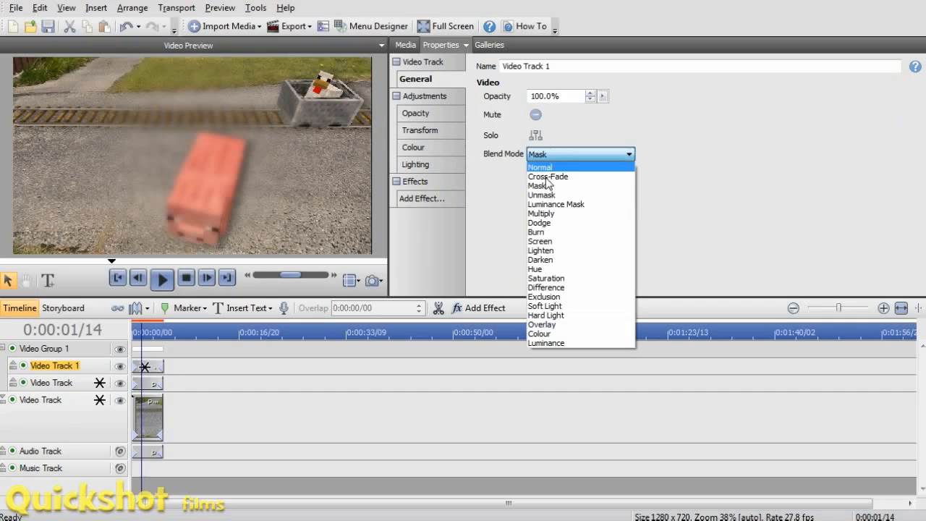
Invert the mask's blend mode so the centre stays sharp and only the edges blur
left_click(541, 194)
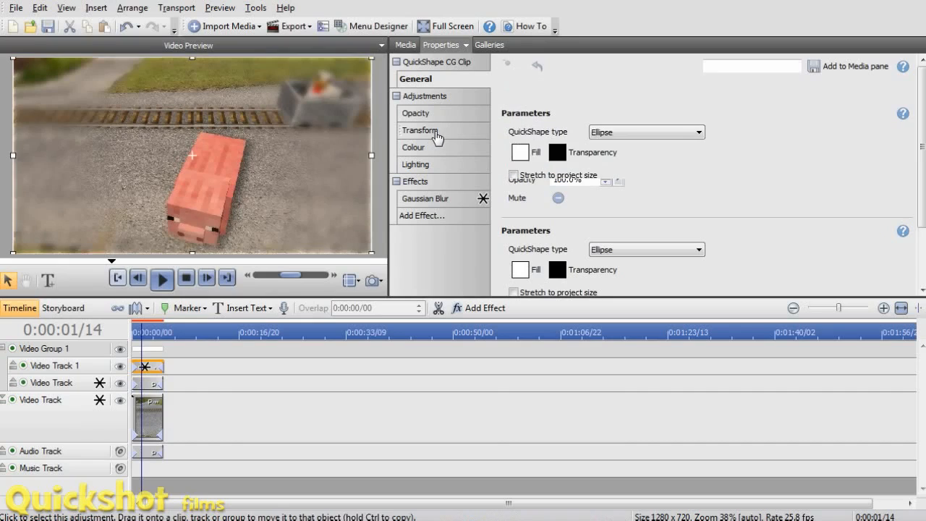
Stretch the mask ellipse horizontally to about 201% X Scale, nudged slightly right
left_click(421, 131)
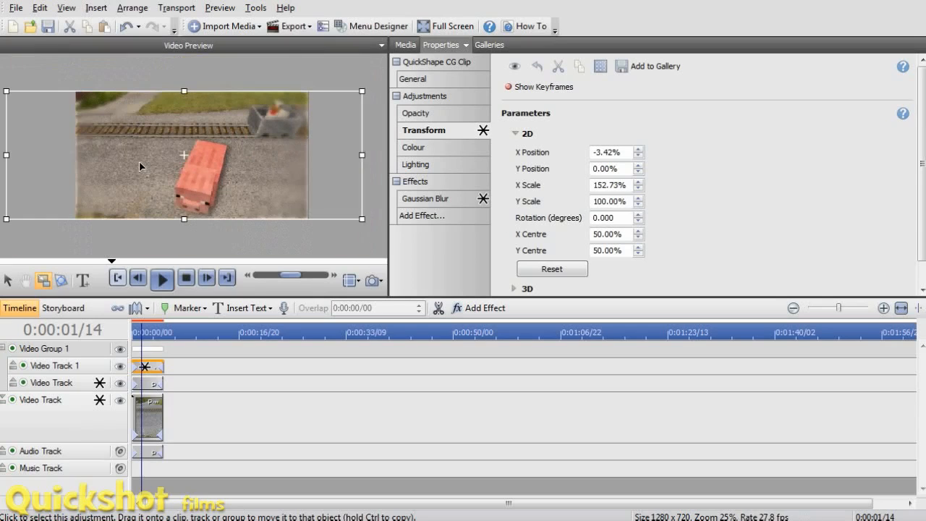
mouse_move(370, 156)
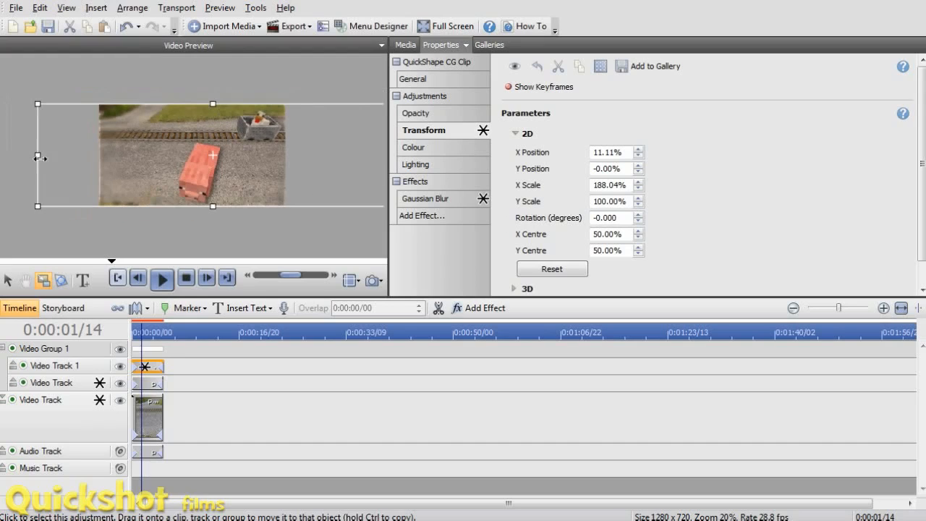
left_click_drag(40, 157, 13, 157)
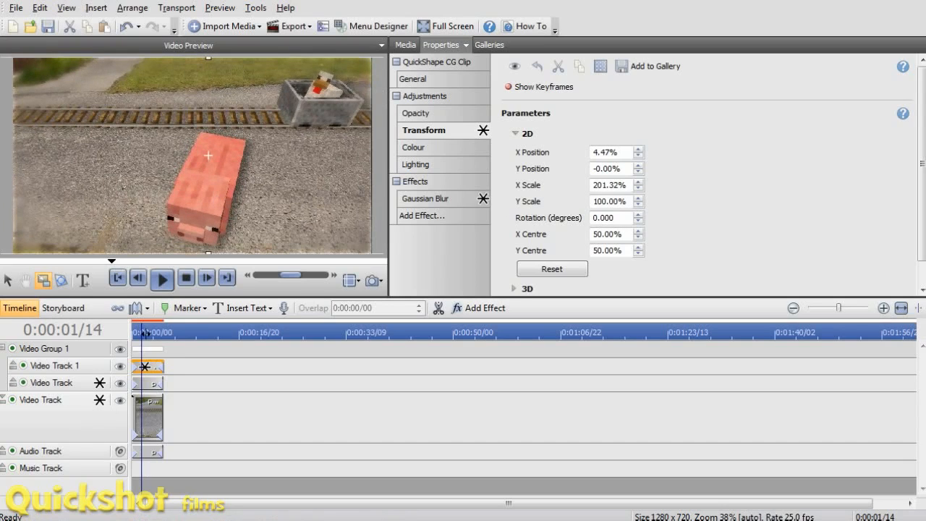
left_click(162, 278)
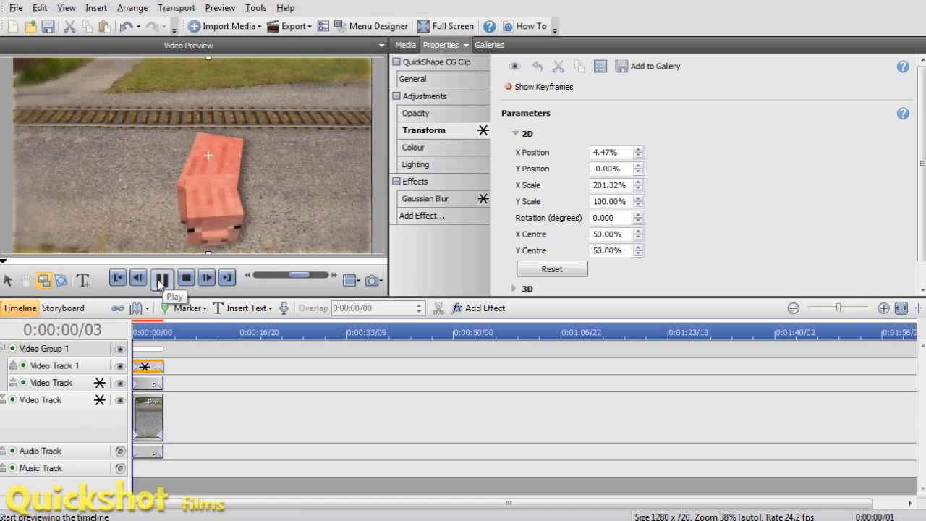
left_click(162, 278)
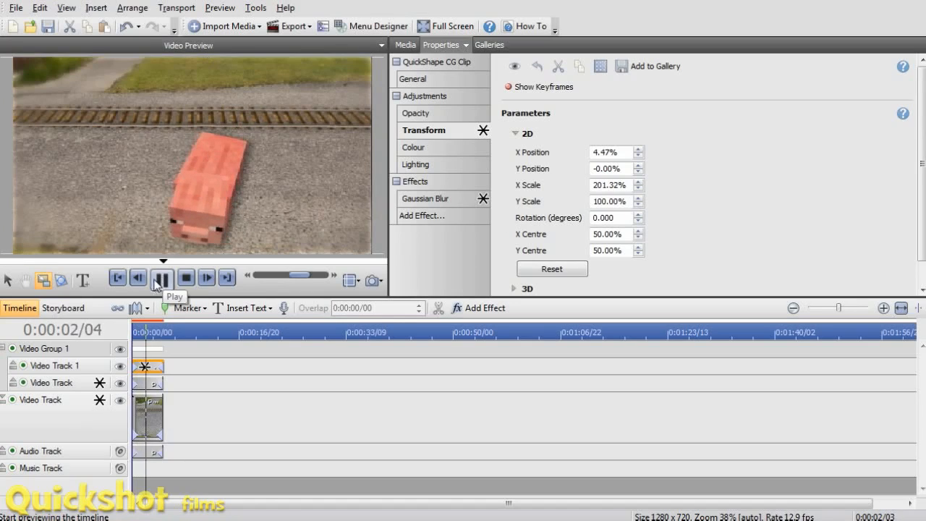
left_click(162, 278)
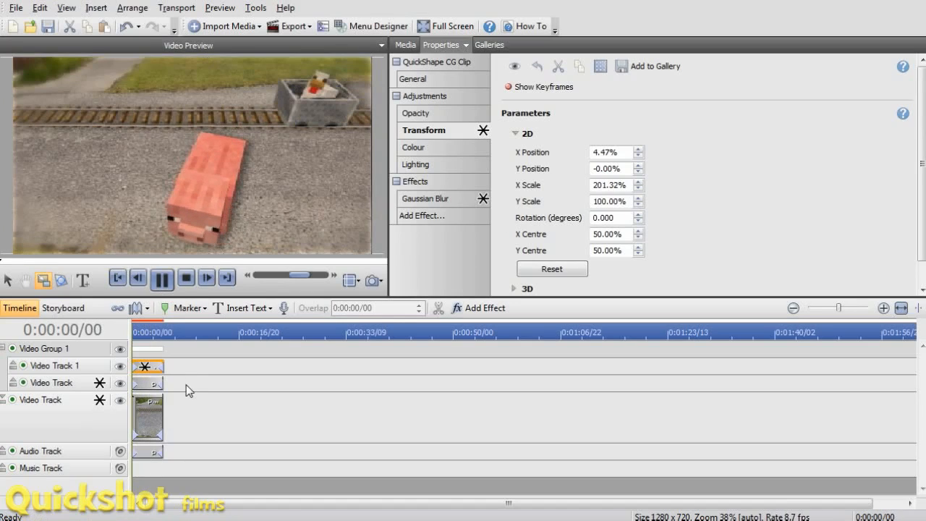
left_click(119, 277)
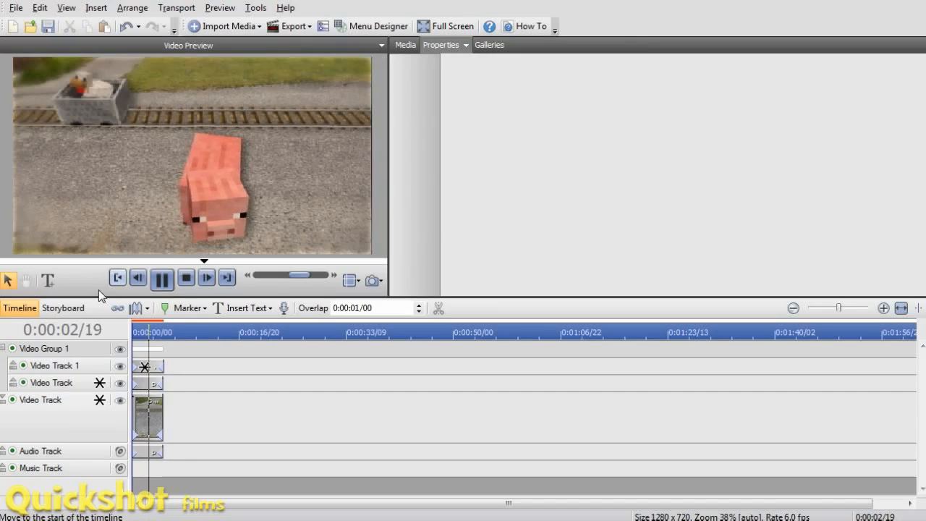
left_click(162, 278)
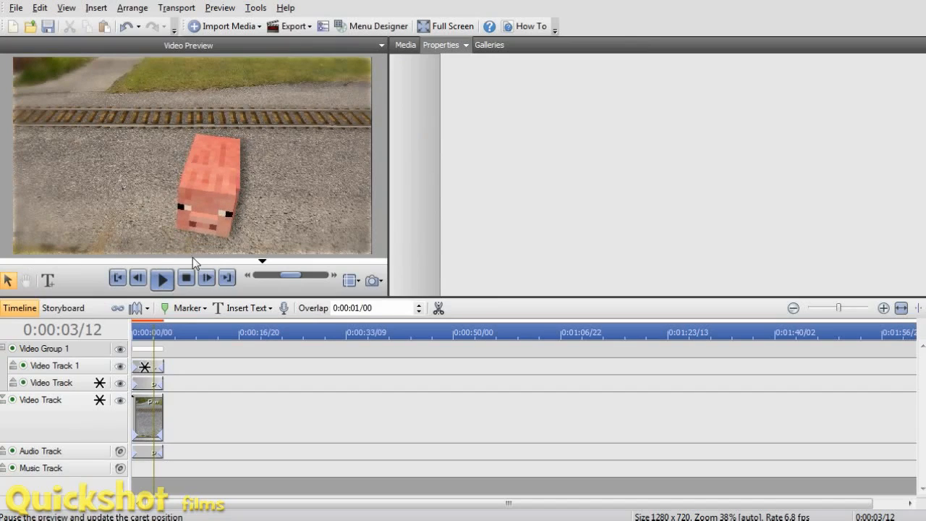
left_click(162, 278)
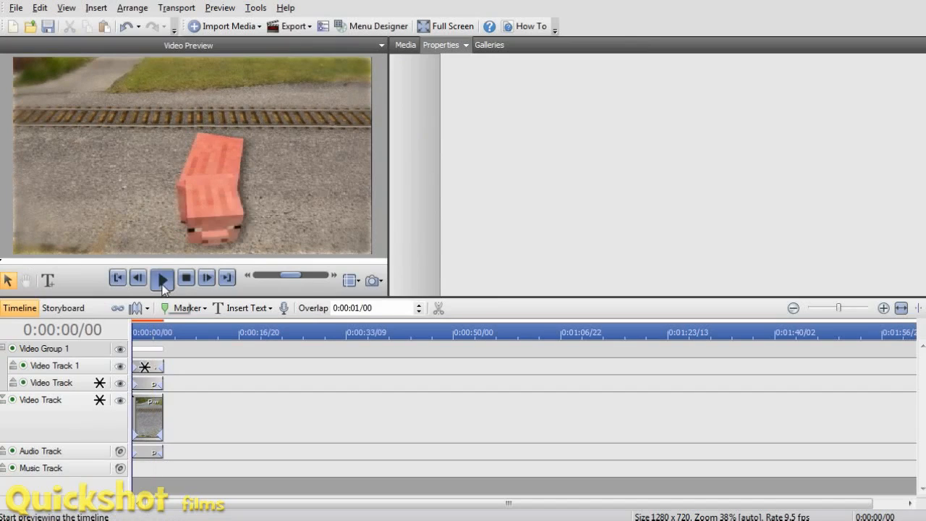
left_click(162, 278)
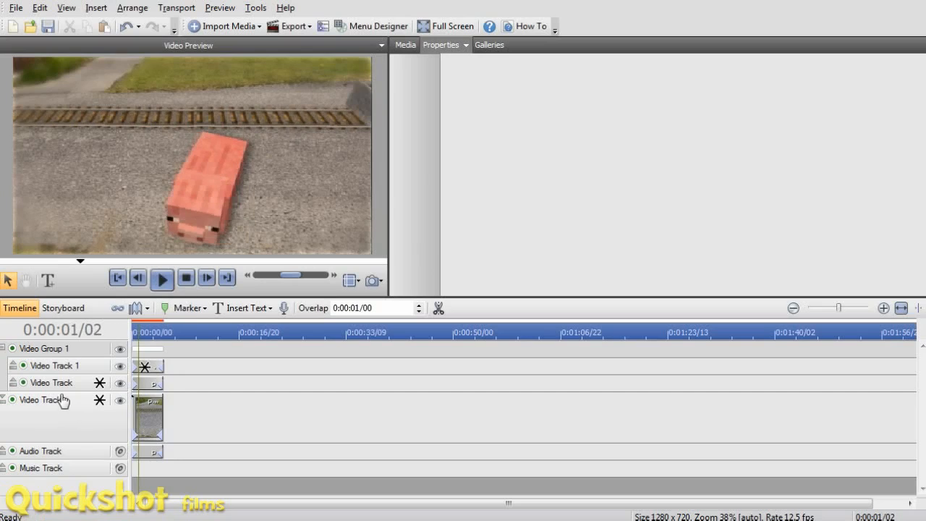
Wrap the blur group and base video track into Video Group 2 and show the base track's Transform settings
left_click(39, 401)
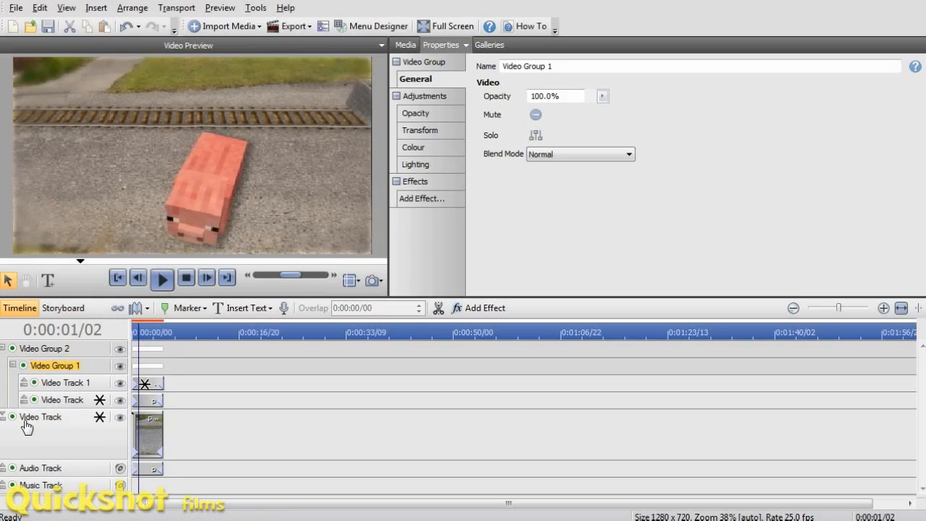
left_click(41, 416)
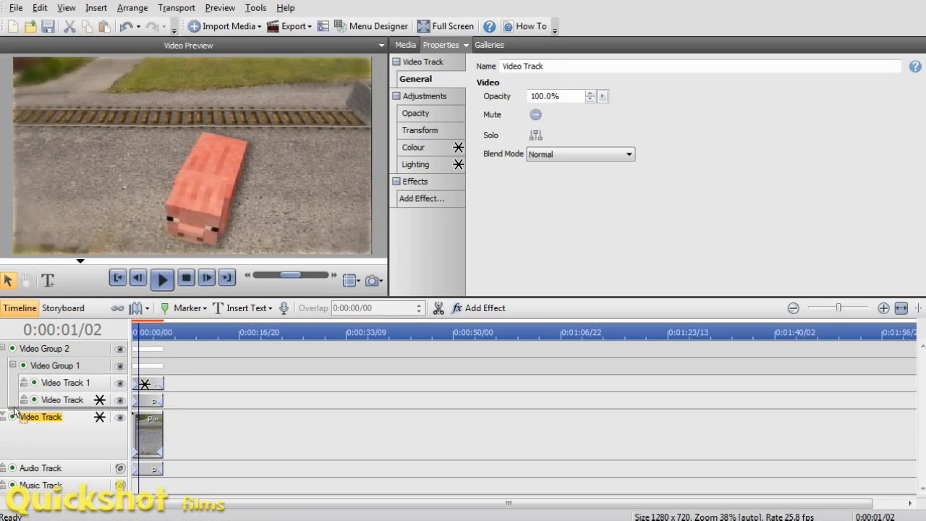
left_click(41, 349)
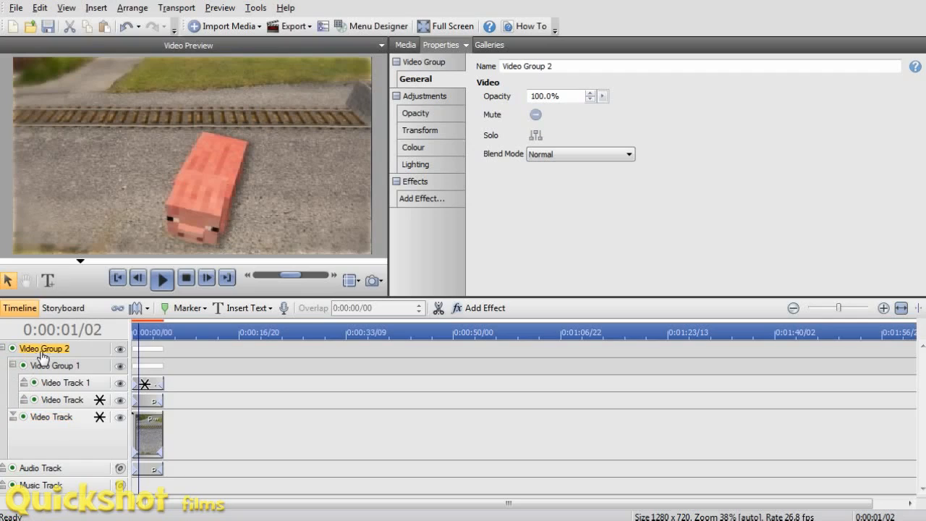
left_click(419, 130)
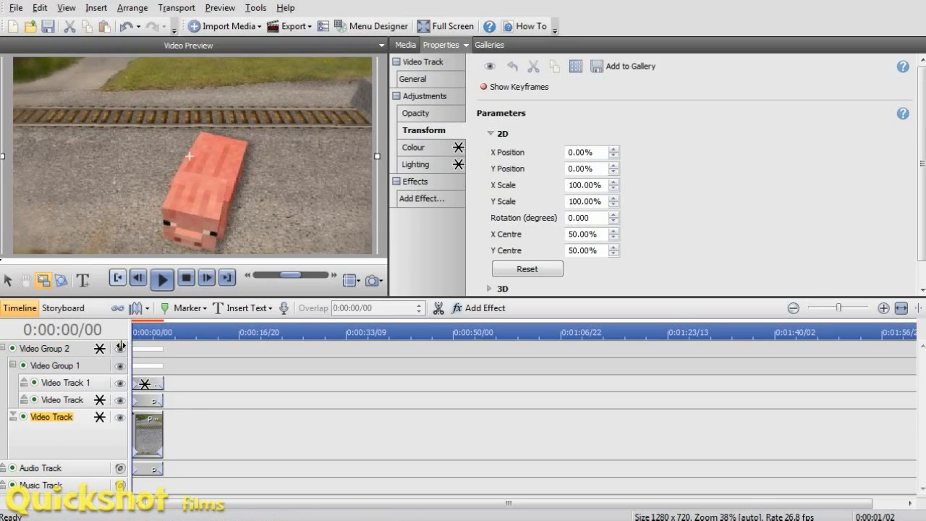
left_click(162, 277)
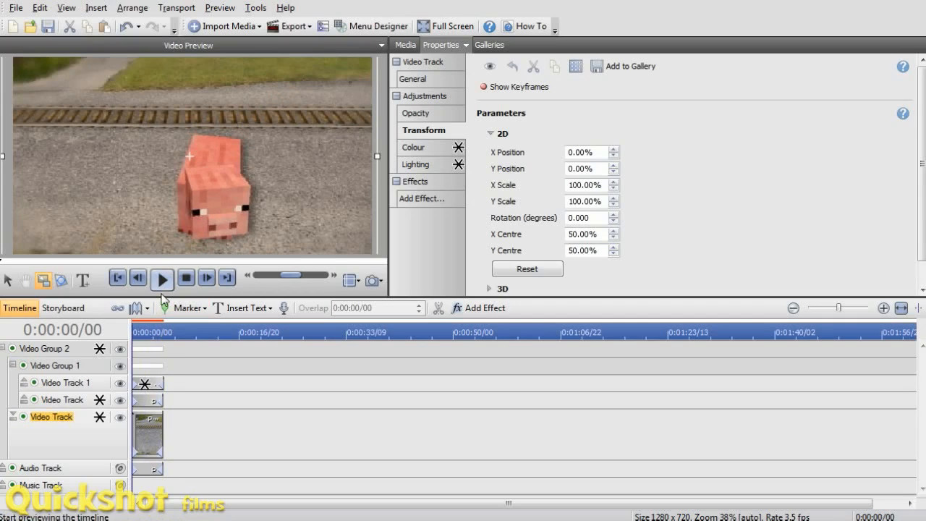
left_click(162, 278)
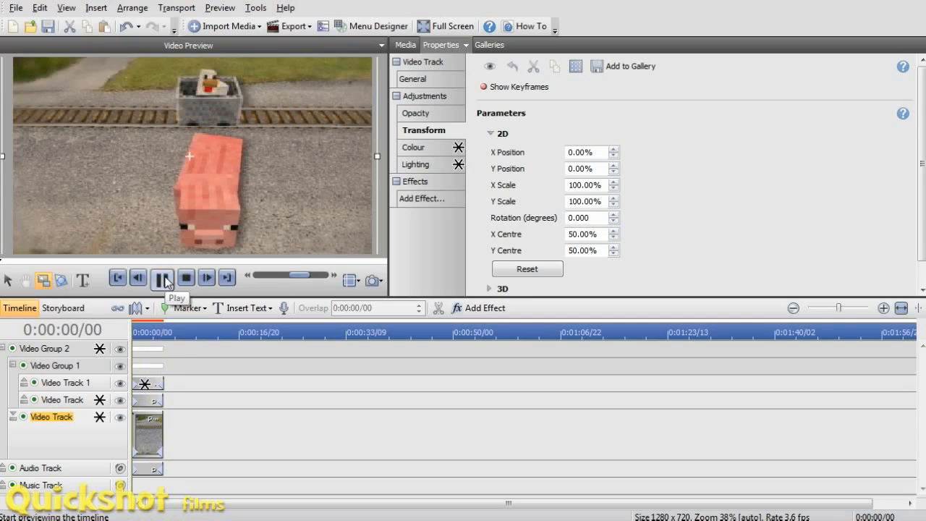
left_click(162, 278)
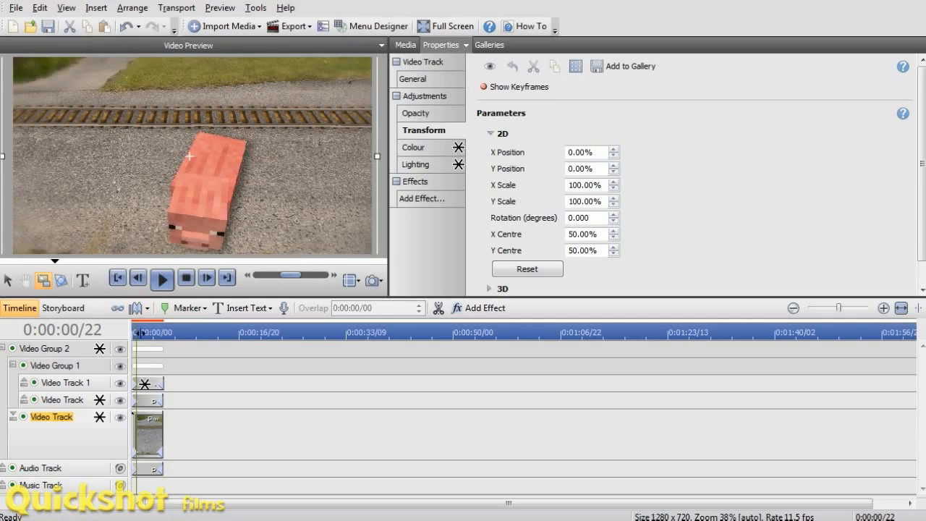
left_click(162, 277)
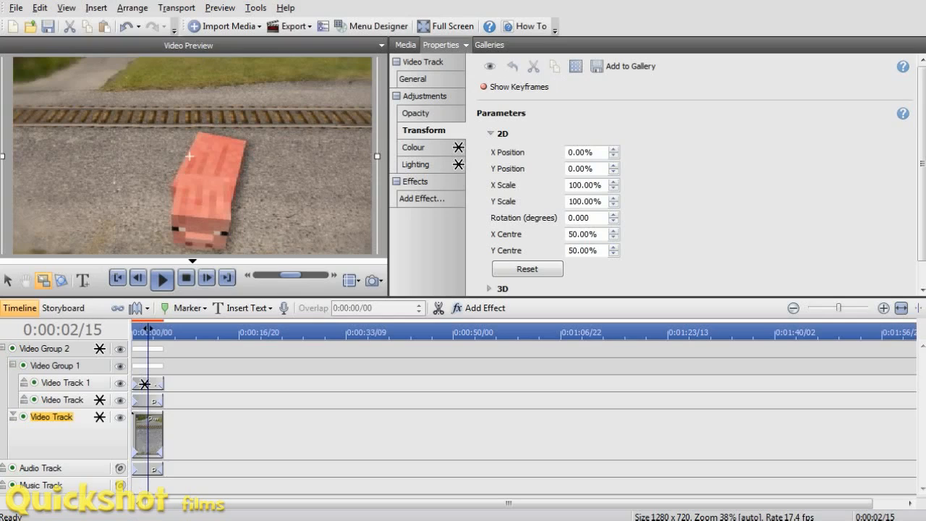
left_click(116, 278)
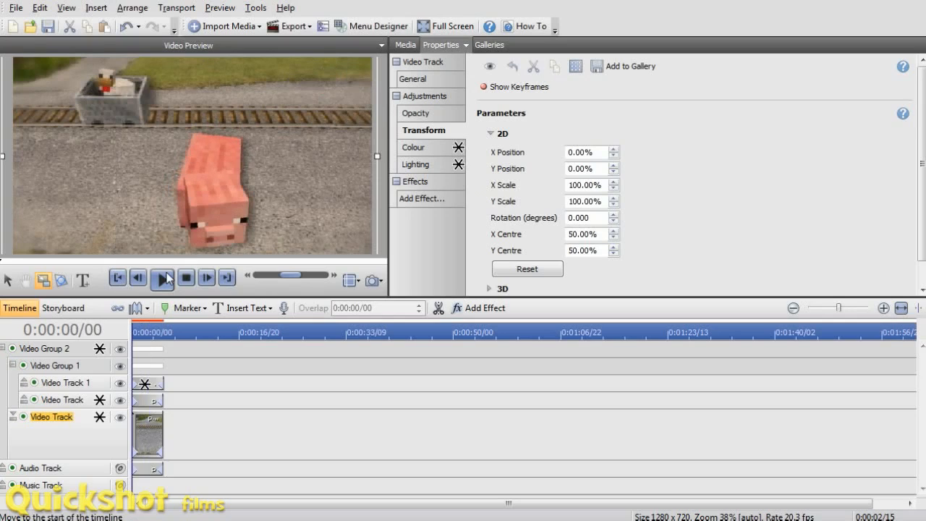
left_click(162, 278)
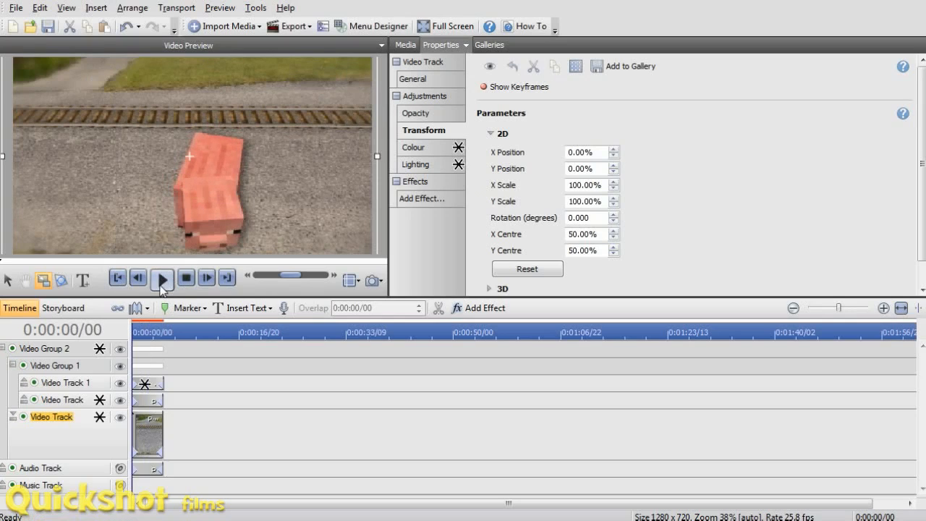
left_click(162, 278)
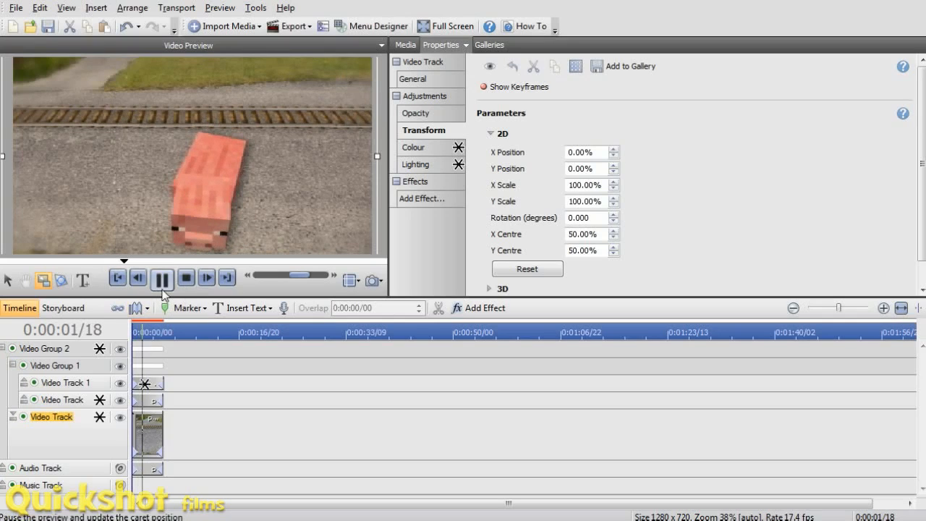
left_click(162, 277)
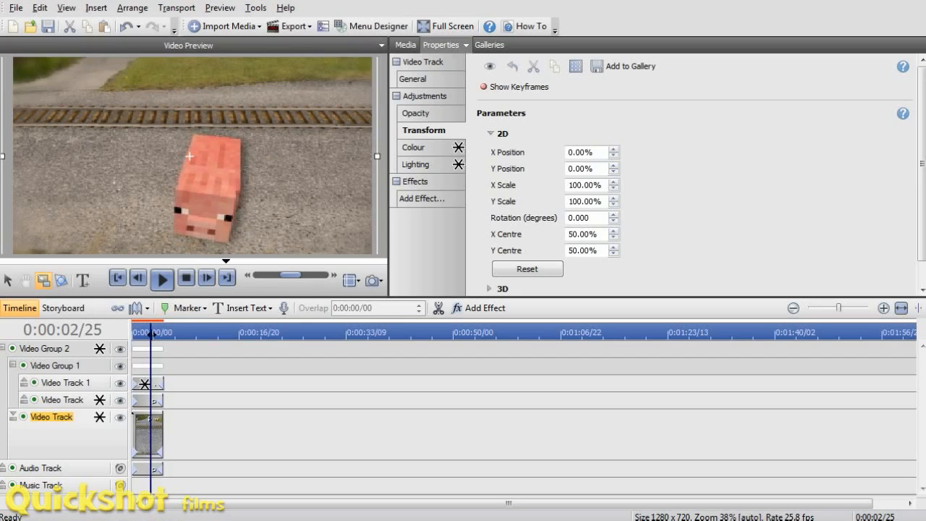
left_click(162, 277)
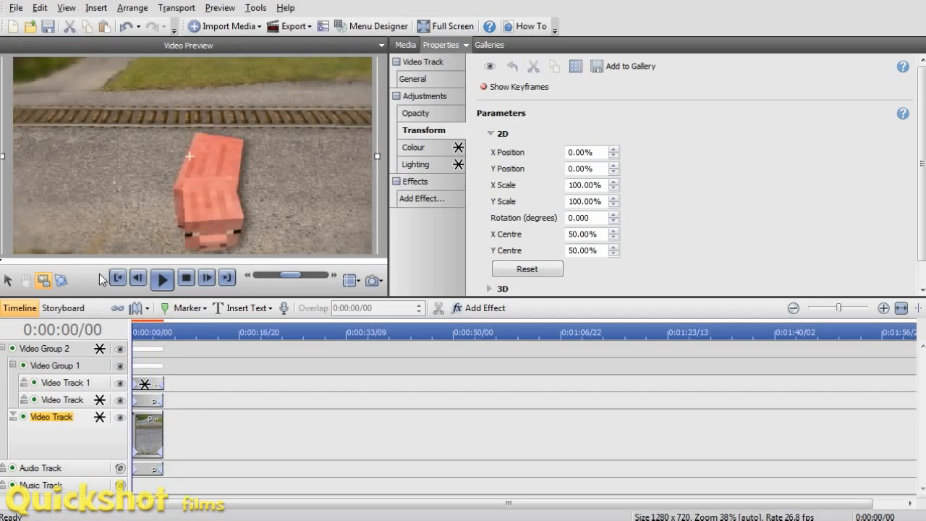
left_click(162, 278)
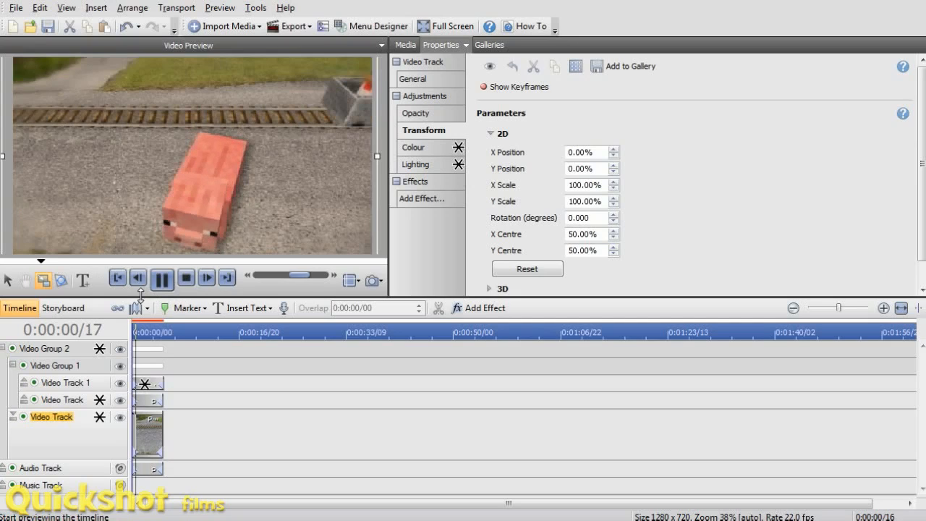
left_click(162, 277)
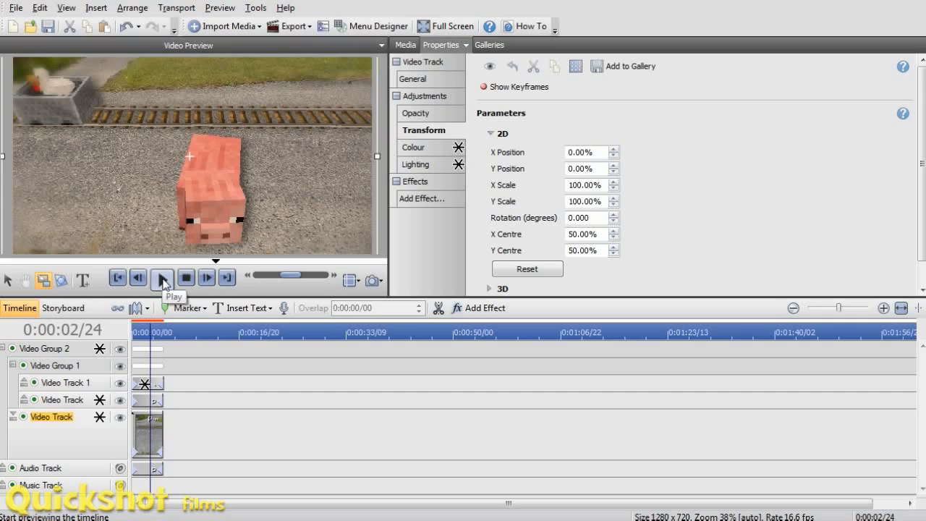
left_click(162, 278)
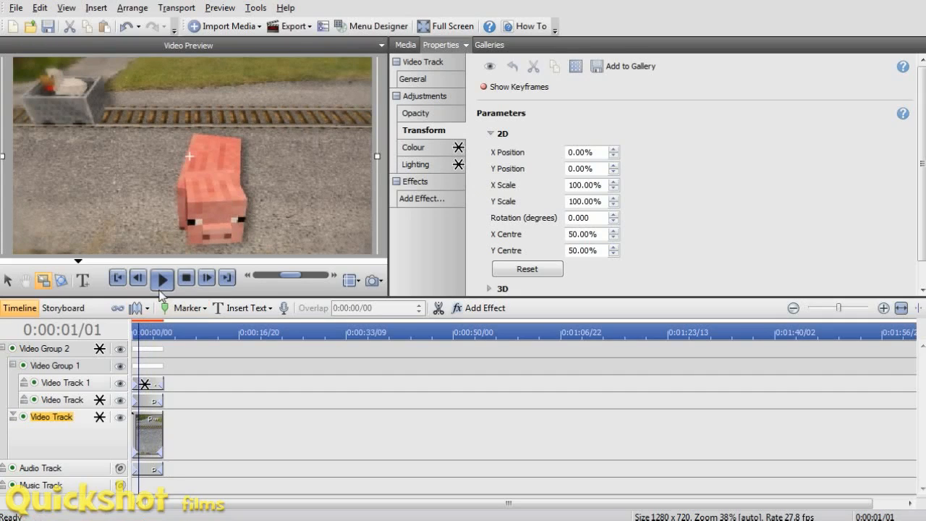
left_click(162, 278)
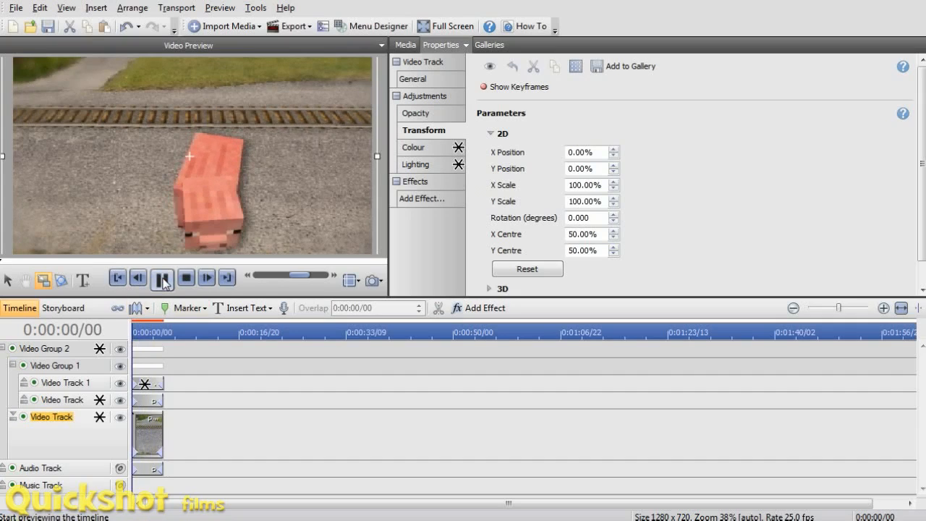
left_click(162, 278)
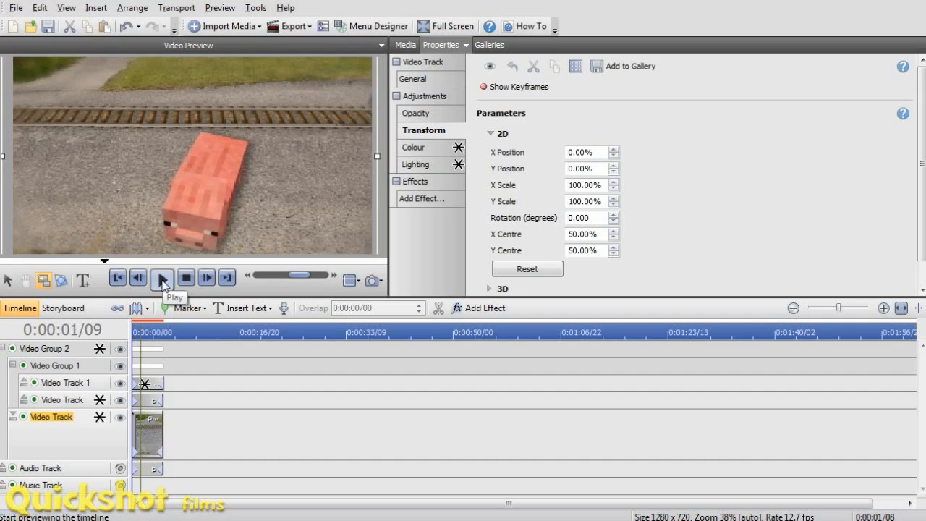
left_click(161, 278)
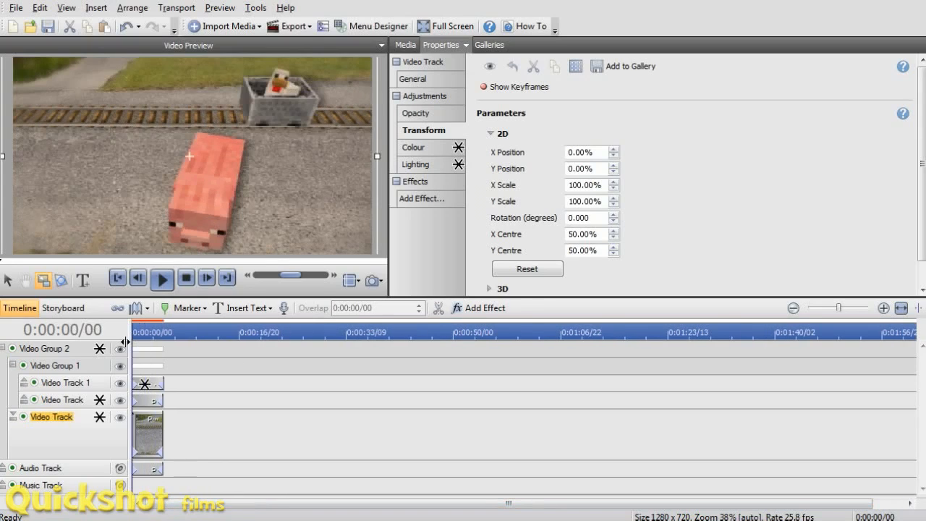
left_click(162, 278)
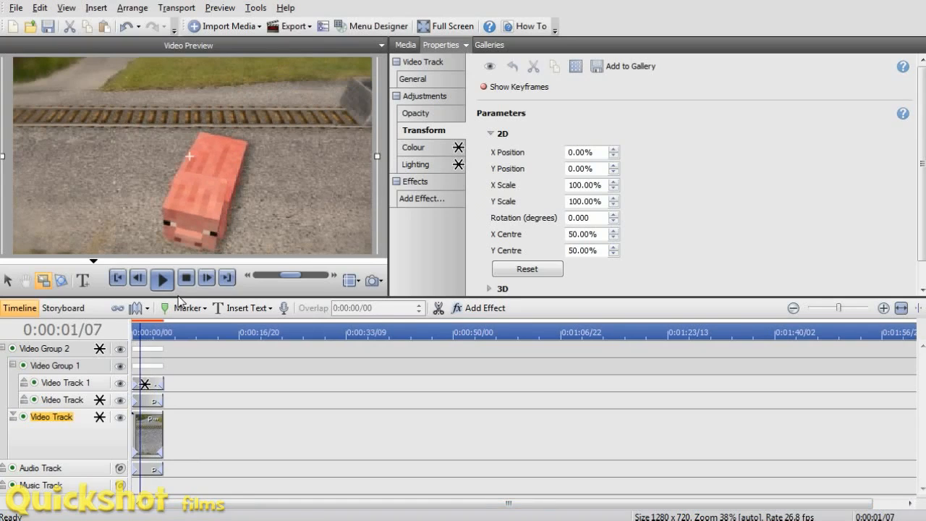